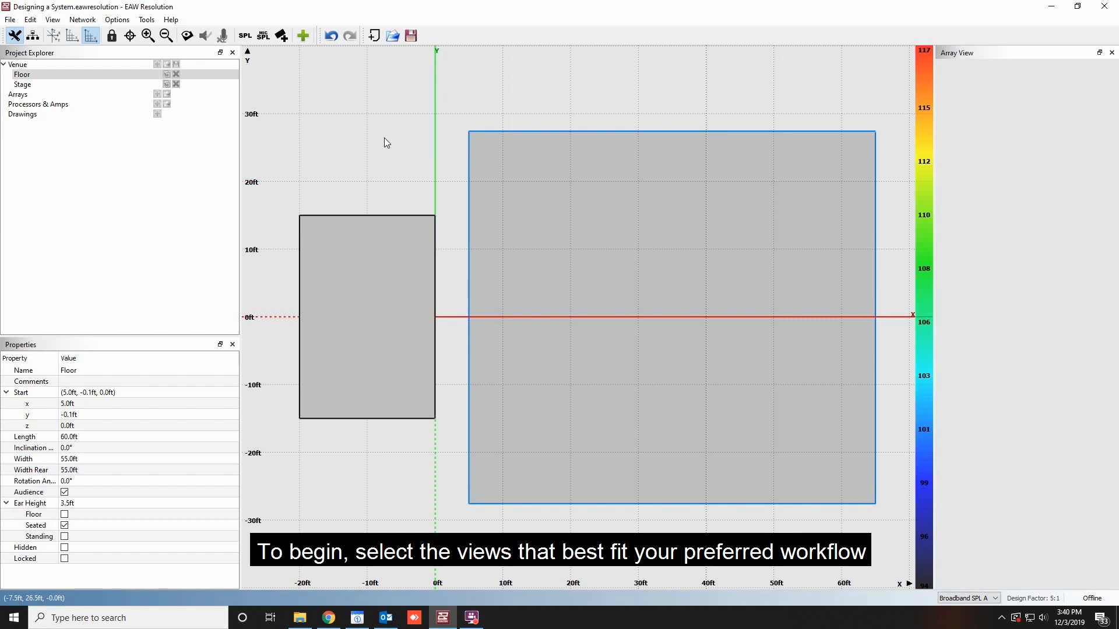
- Start a new array in the Array Assistant and name it House Right
click(52, 20)
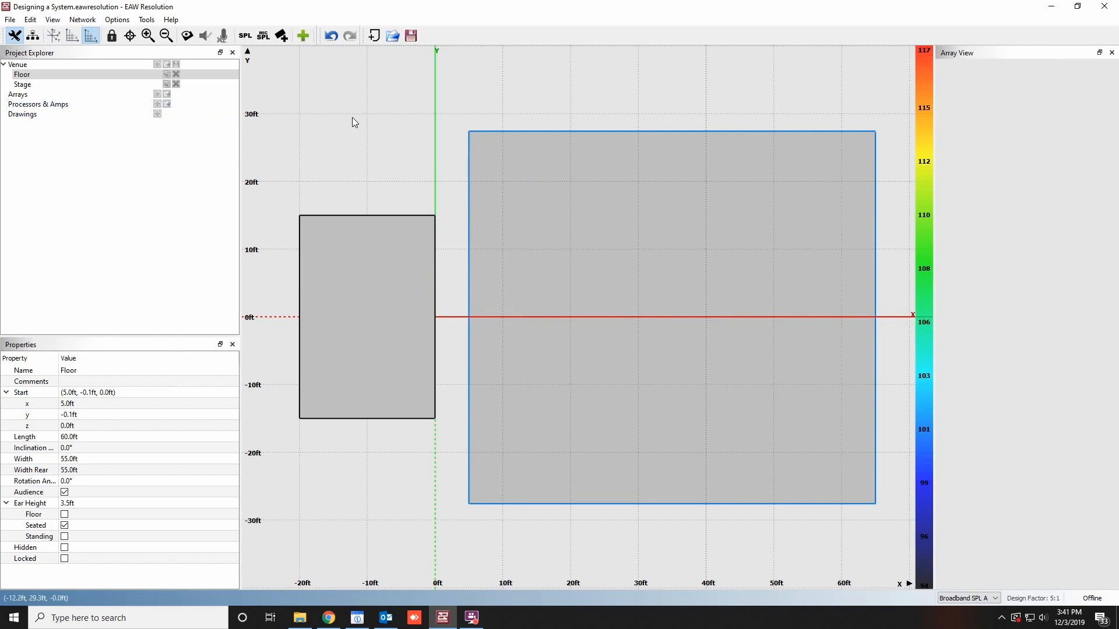
click(303, 36)
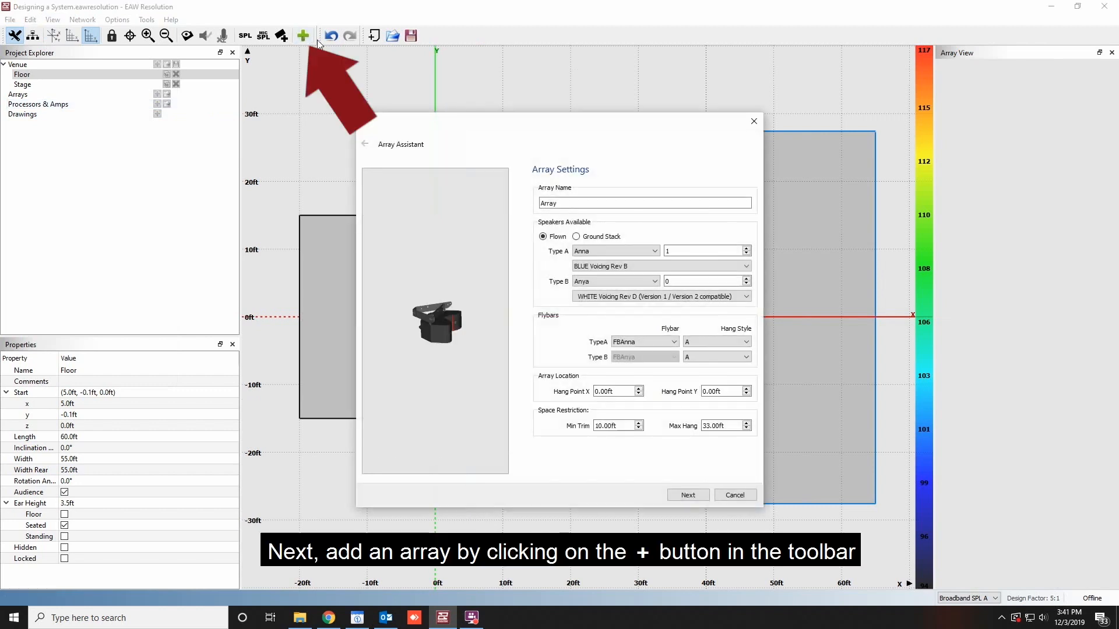
triple_click(644, 203)
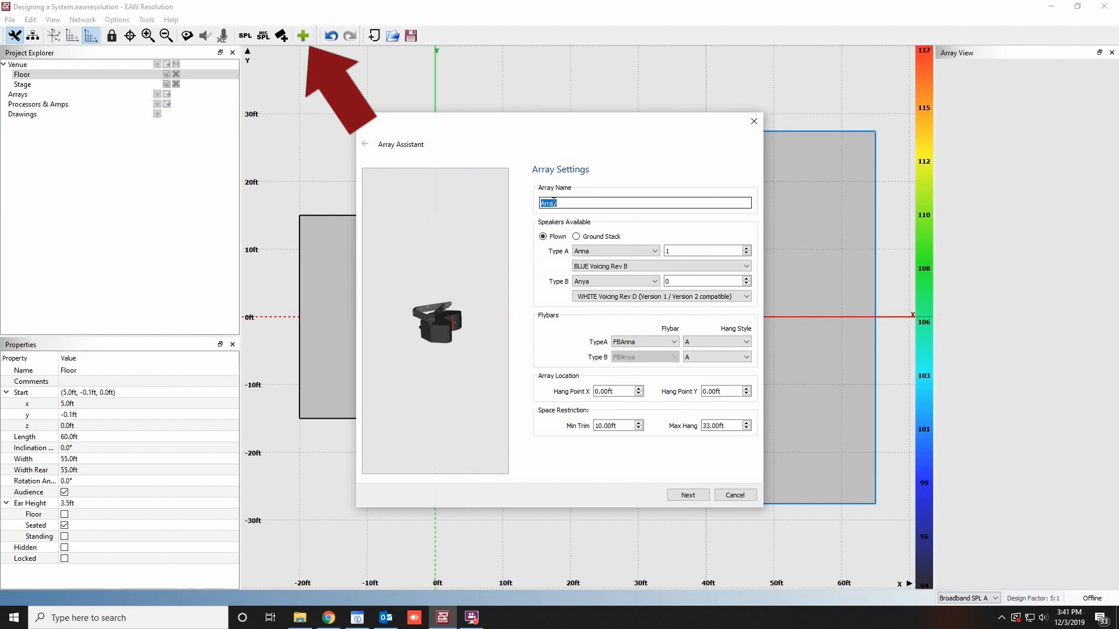
text(House R)
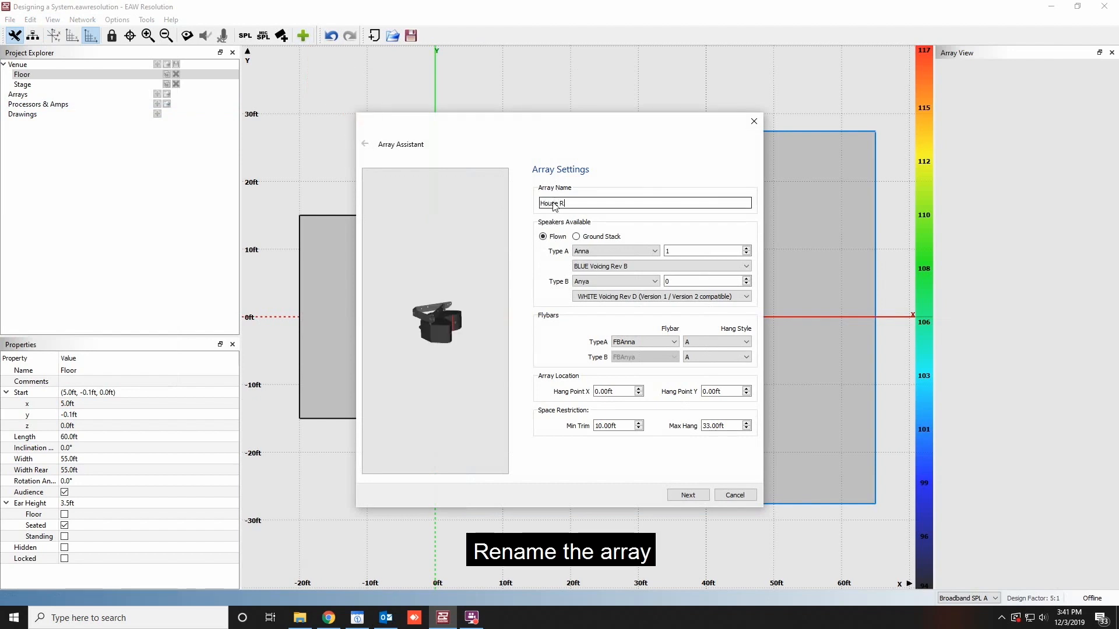
text(House Right)
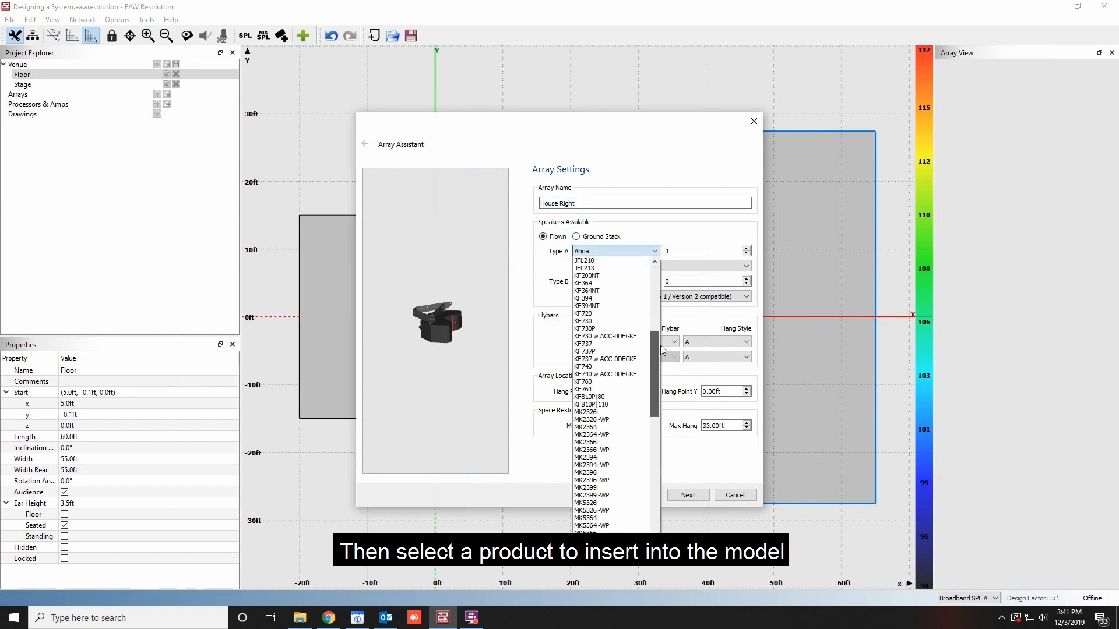
- Choose the QX396 model with QX396 BI GF configuration, set the hang position, and finish the array
scroll(down, 3)
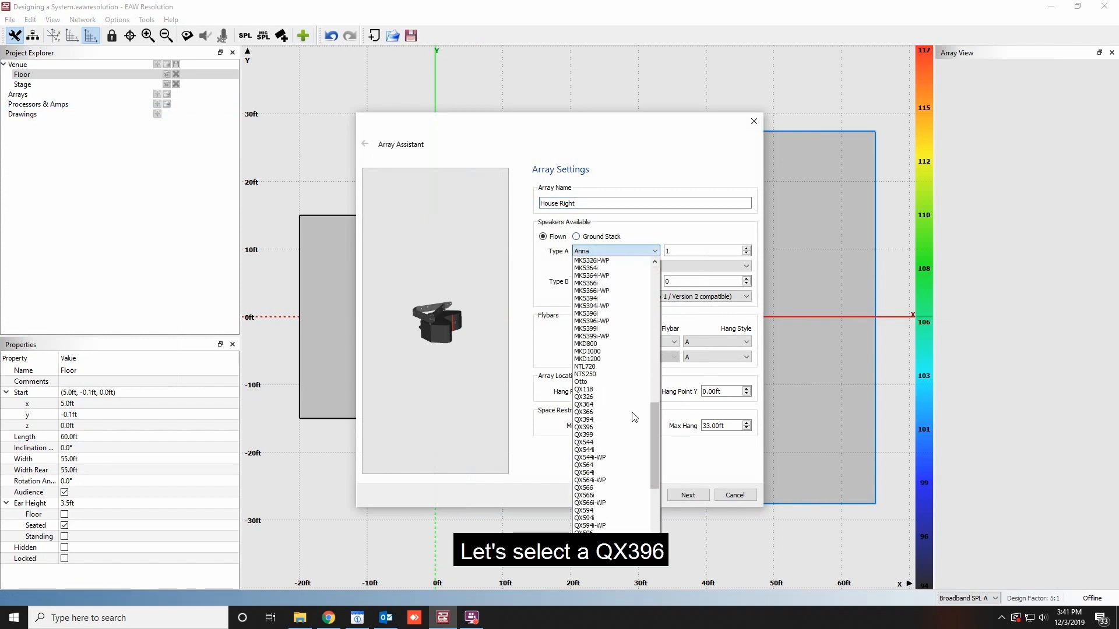
click(583, 426)
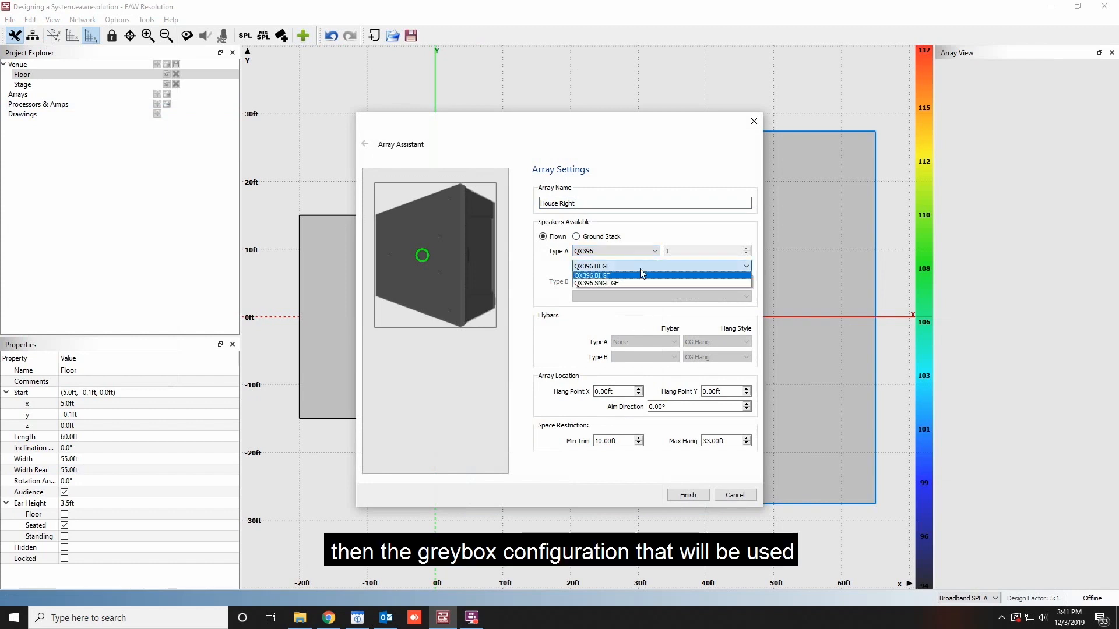
click(590, 275)
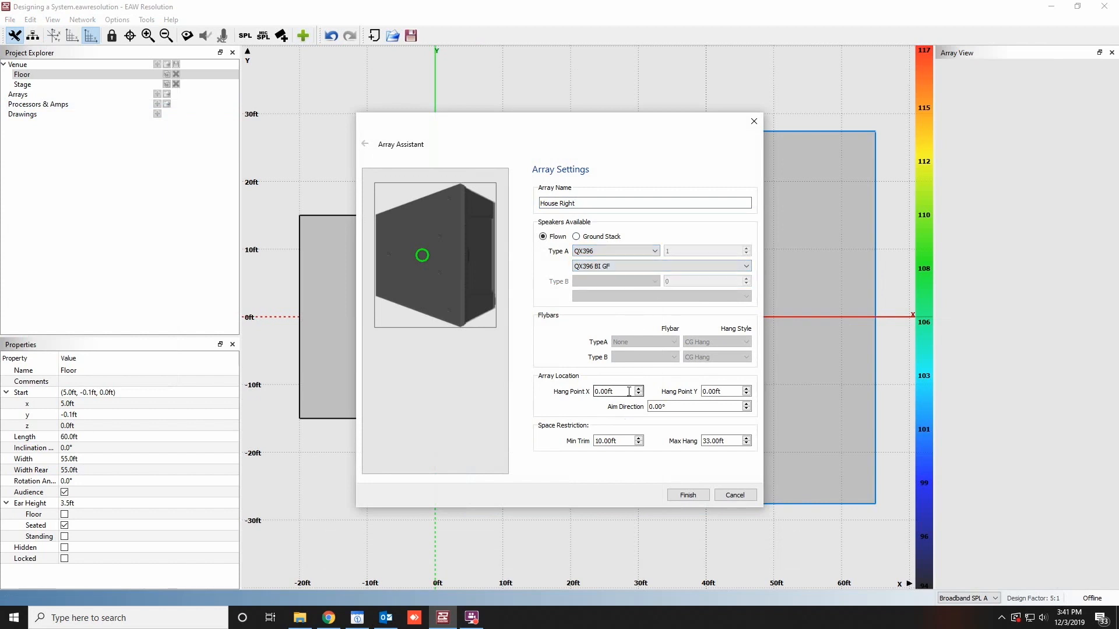
click(723, 392)
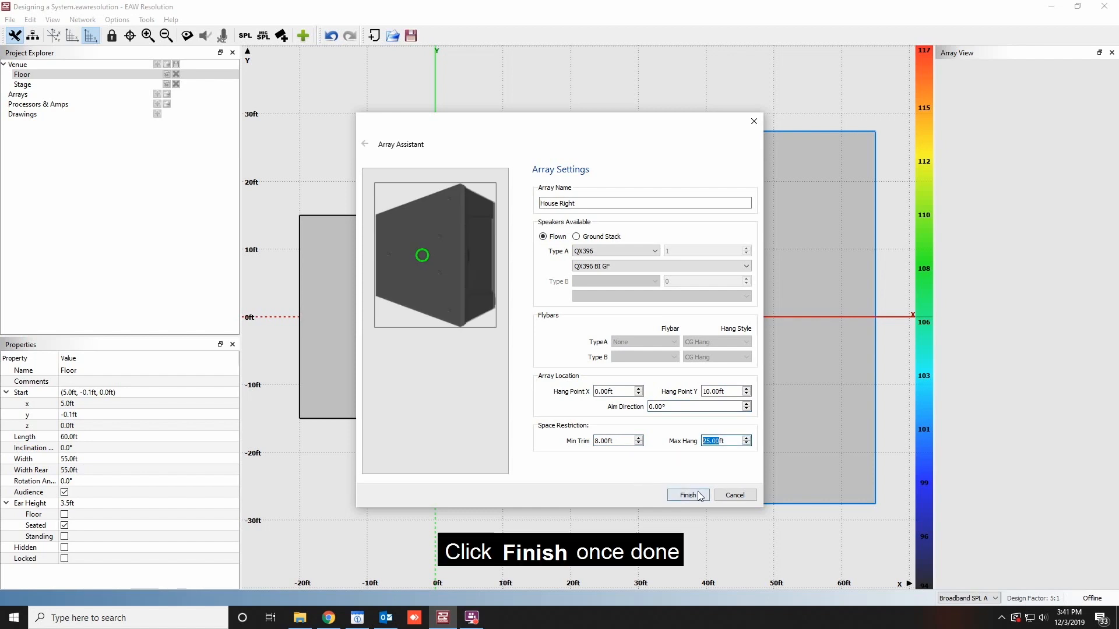
click(687, 495)
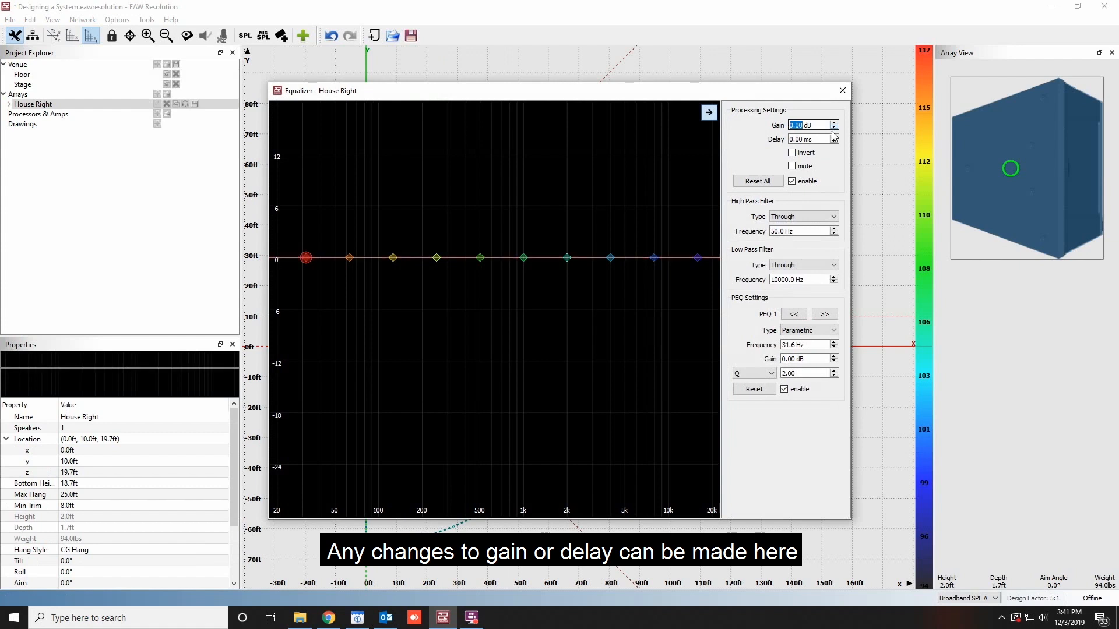
- Try gain and delay, mute and disable the speaker, then re-enable it, leaving defaults
click(807, 139)
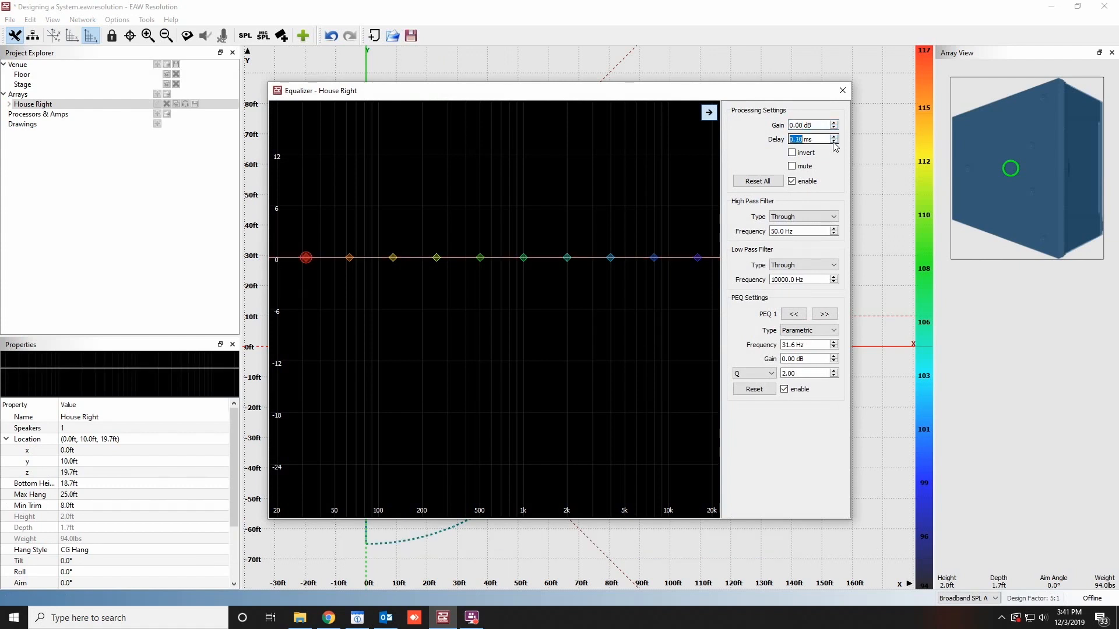
click(832, 141)
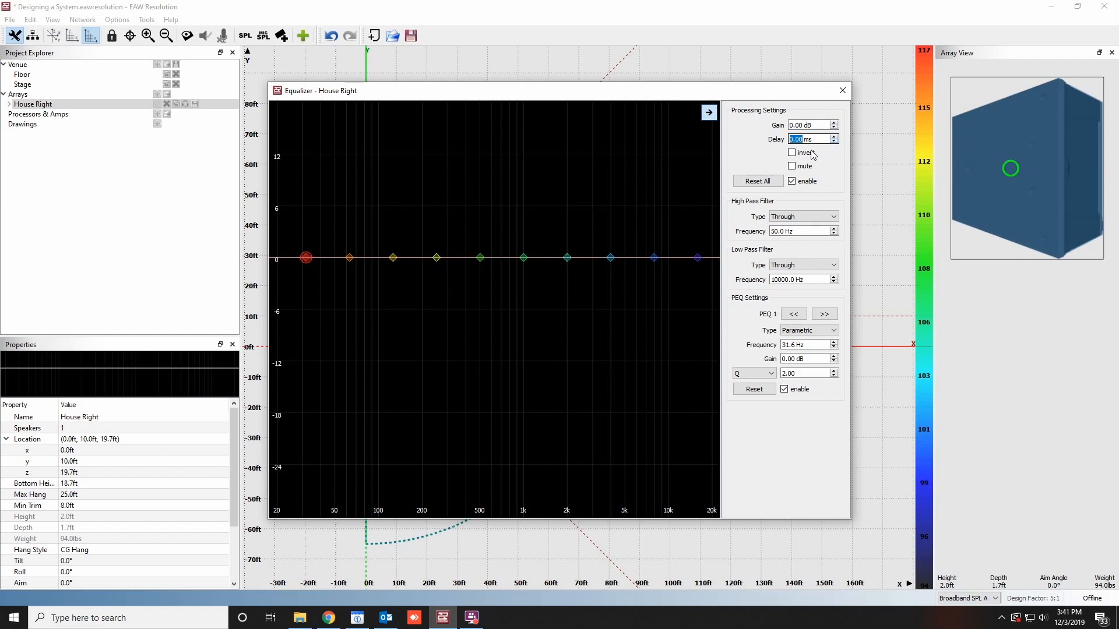
click(791, 166)
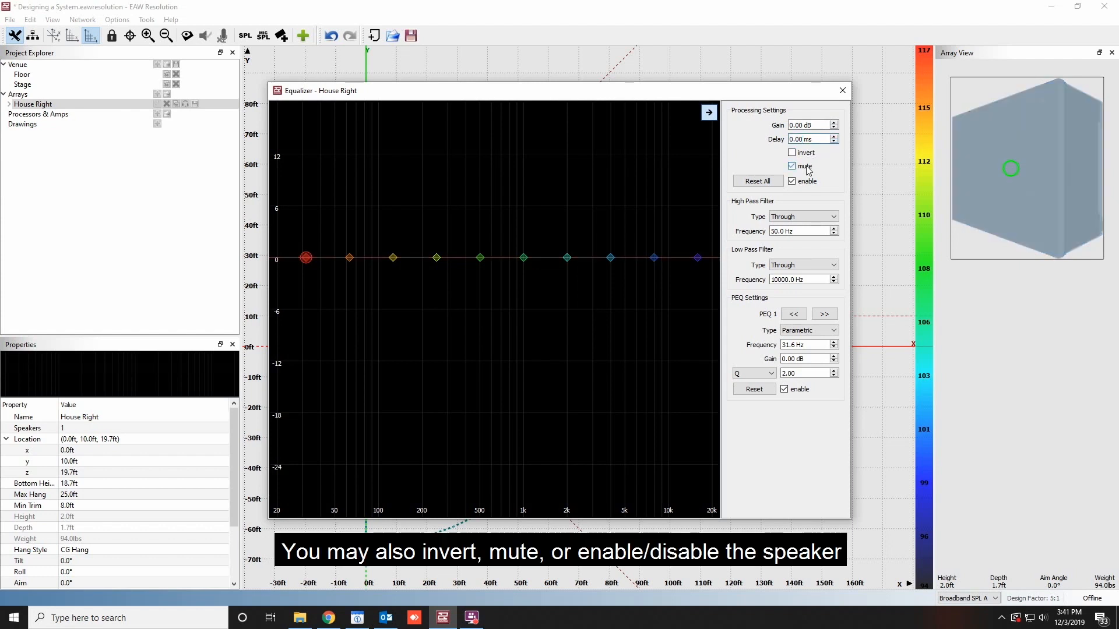
click(791, 180)
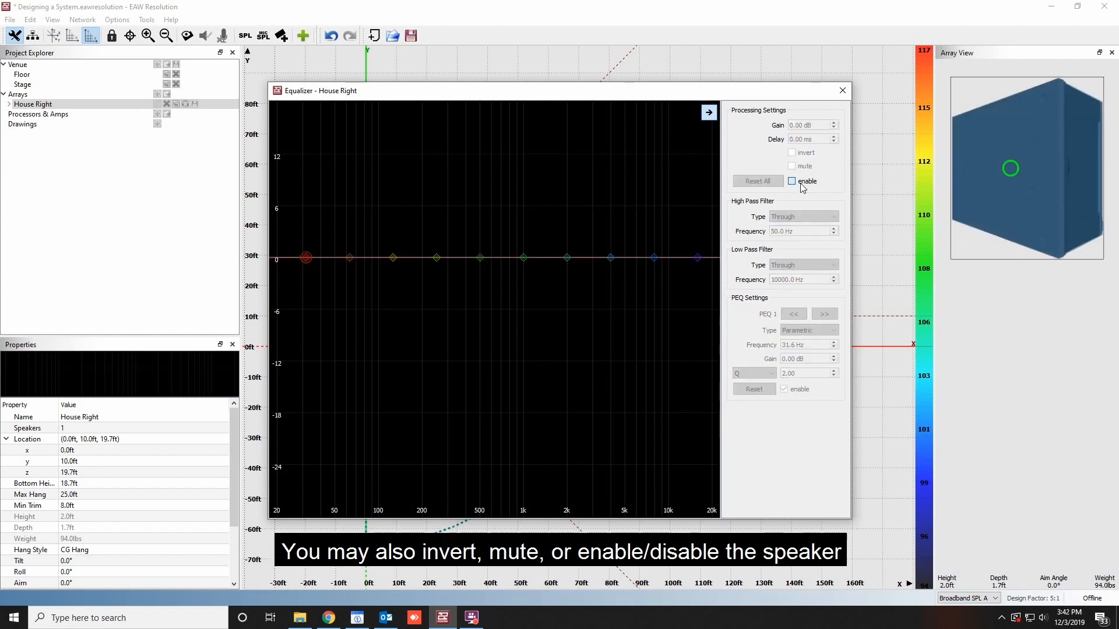
click(791, 180)
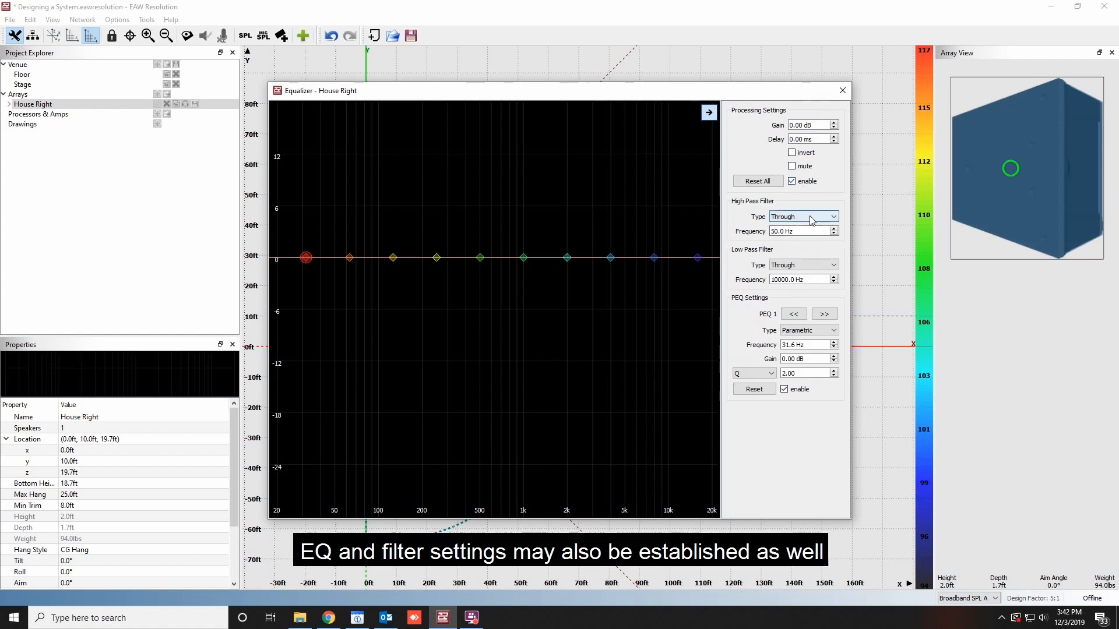
click(834, 216)
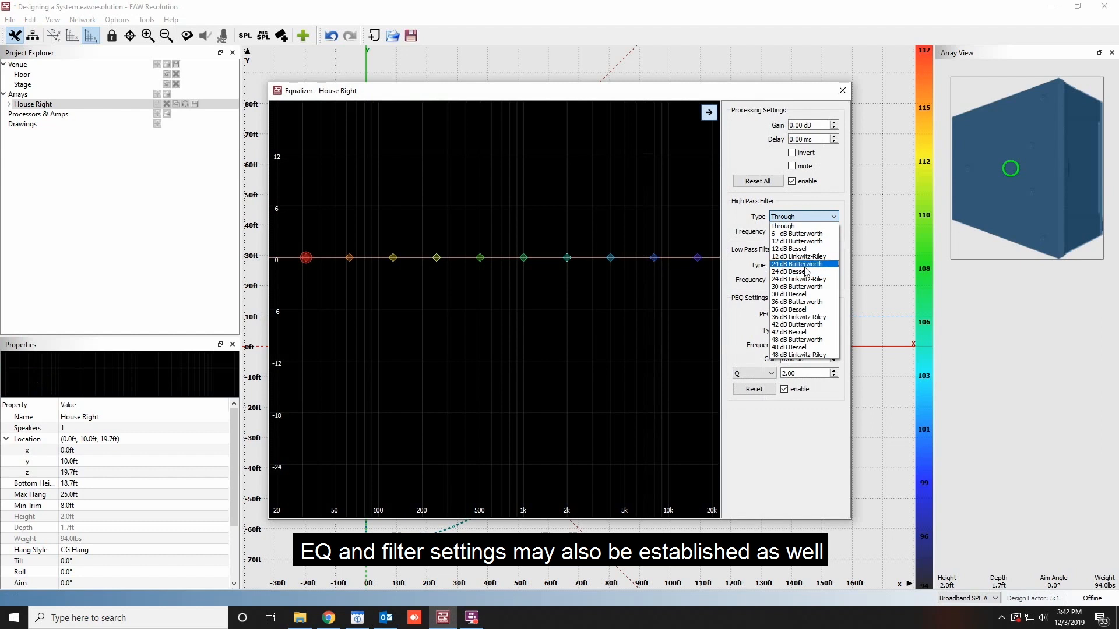
click(797, 264)
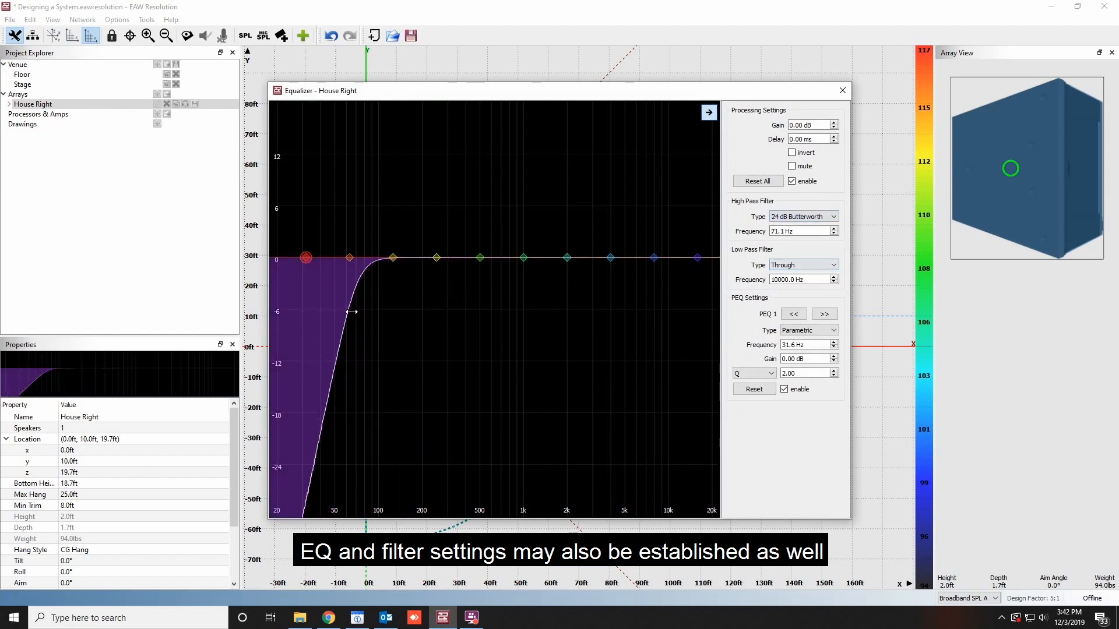
drag(305, 257, 309, 258)
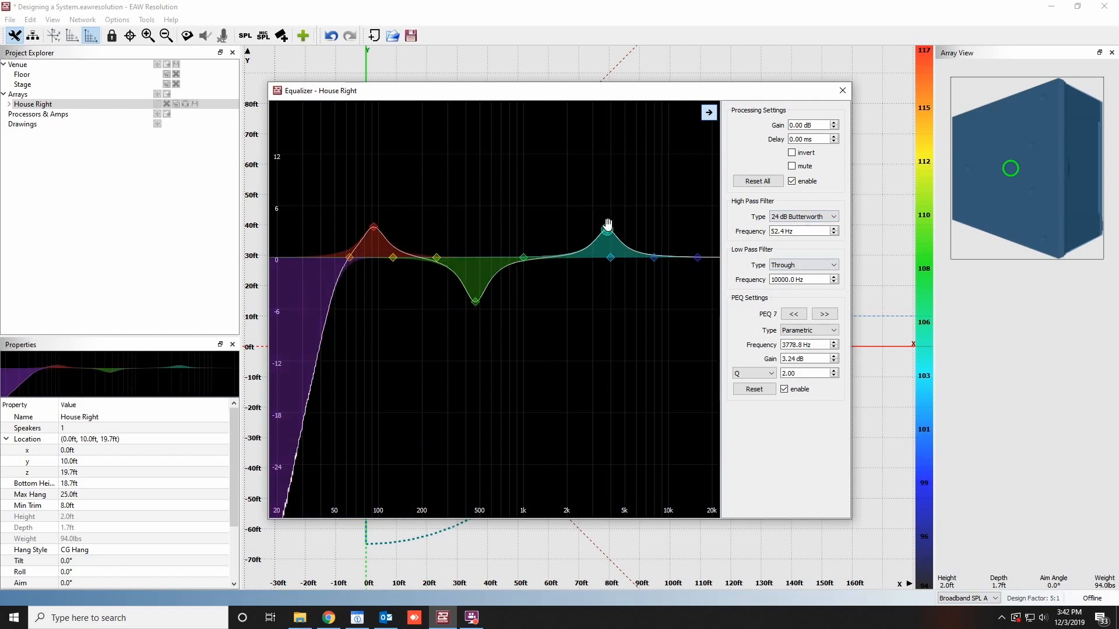
drag(609, 236, 606, 227)
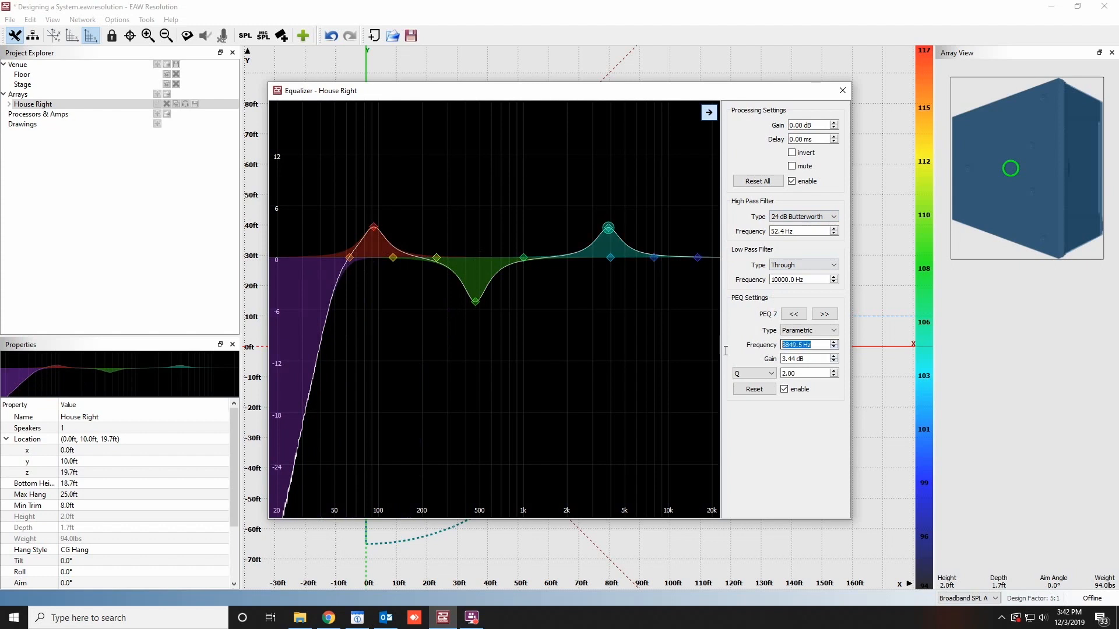
text(4000.0)
click(805, 373)
text(3)
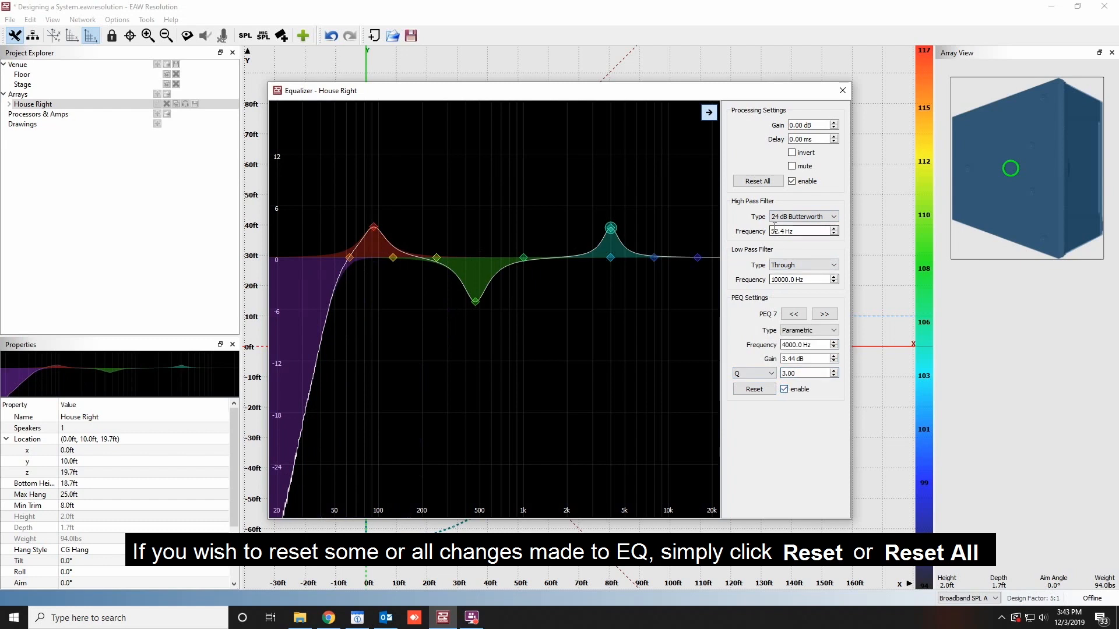
click(756, 181)
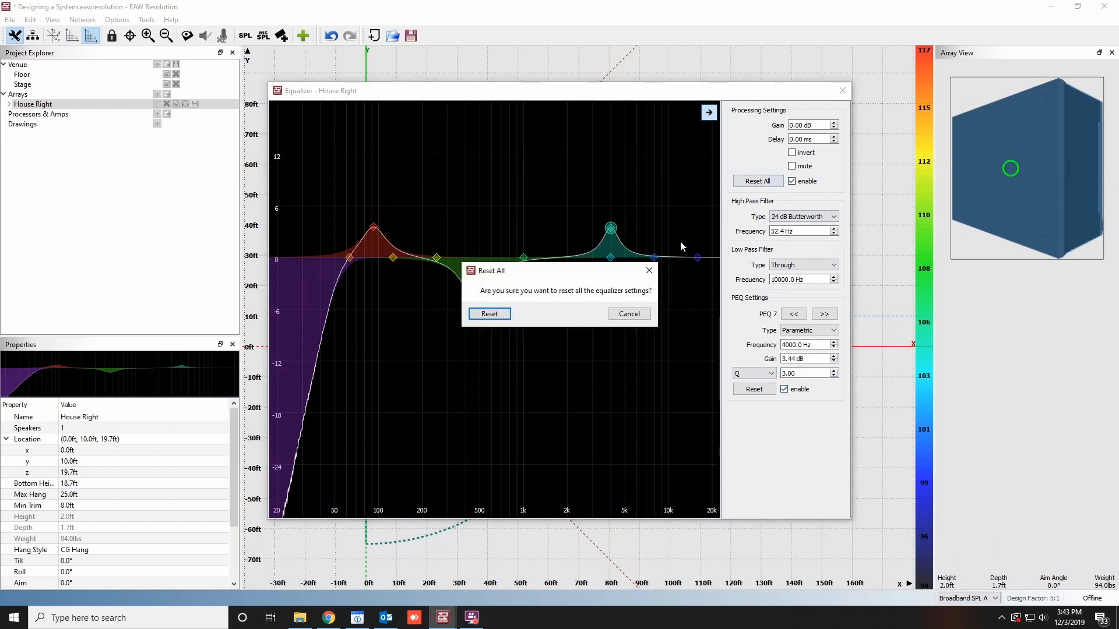
click(488, 314)
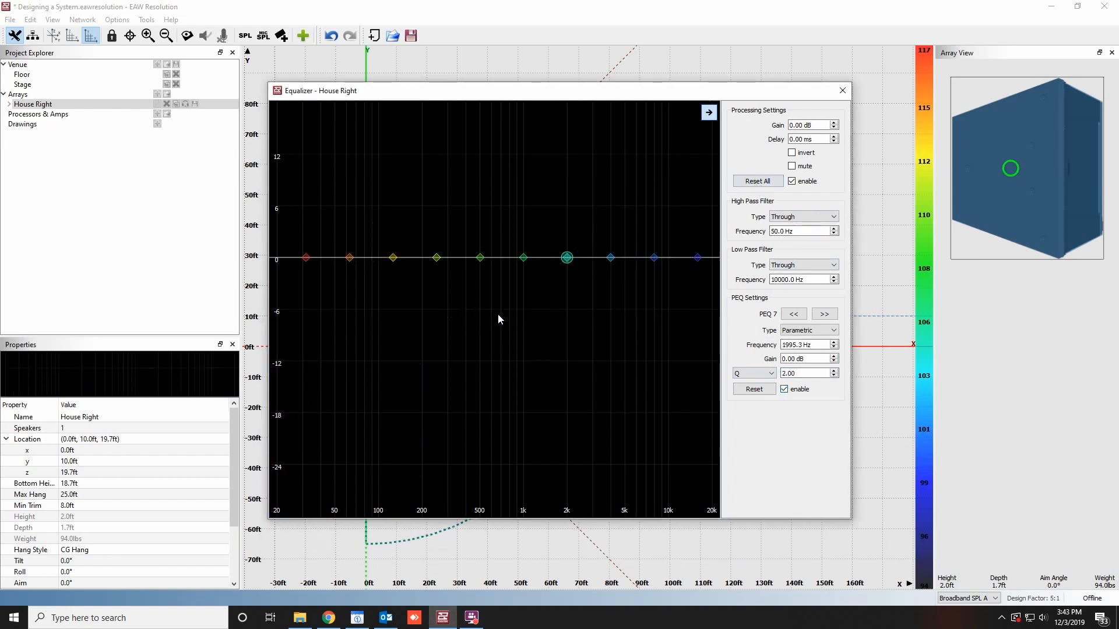
click(840, 89)
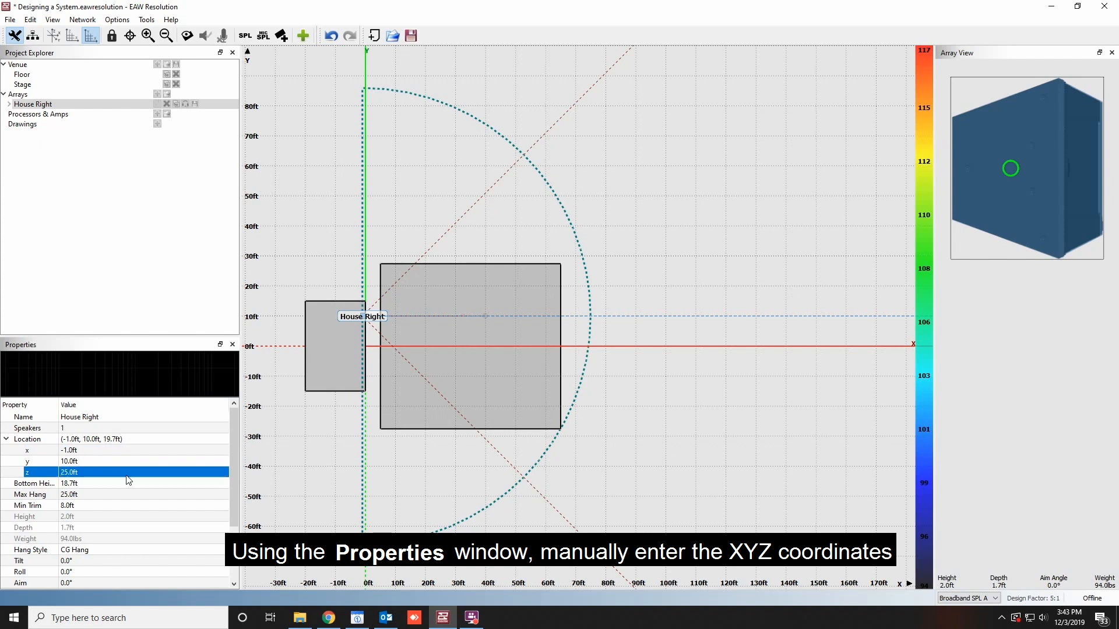
- Set House Right's height to 24.0 ft and nudge tilt and roll, returning them to 0°
text(24.0ft)
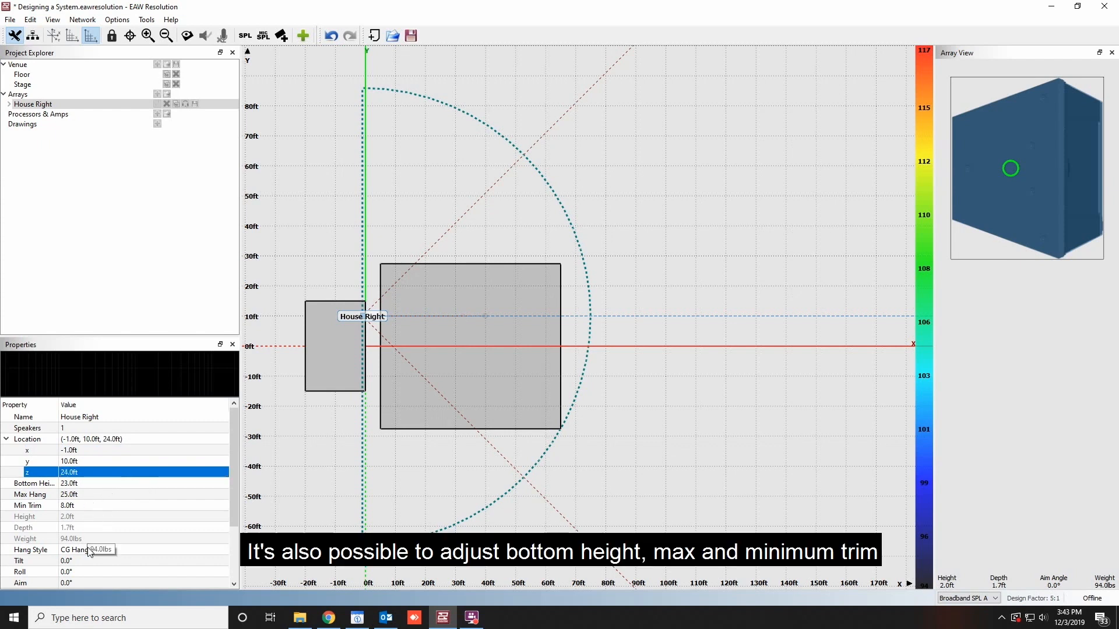
scroll(down, 3)
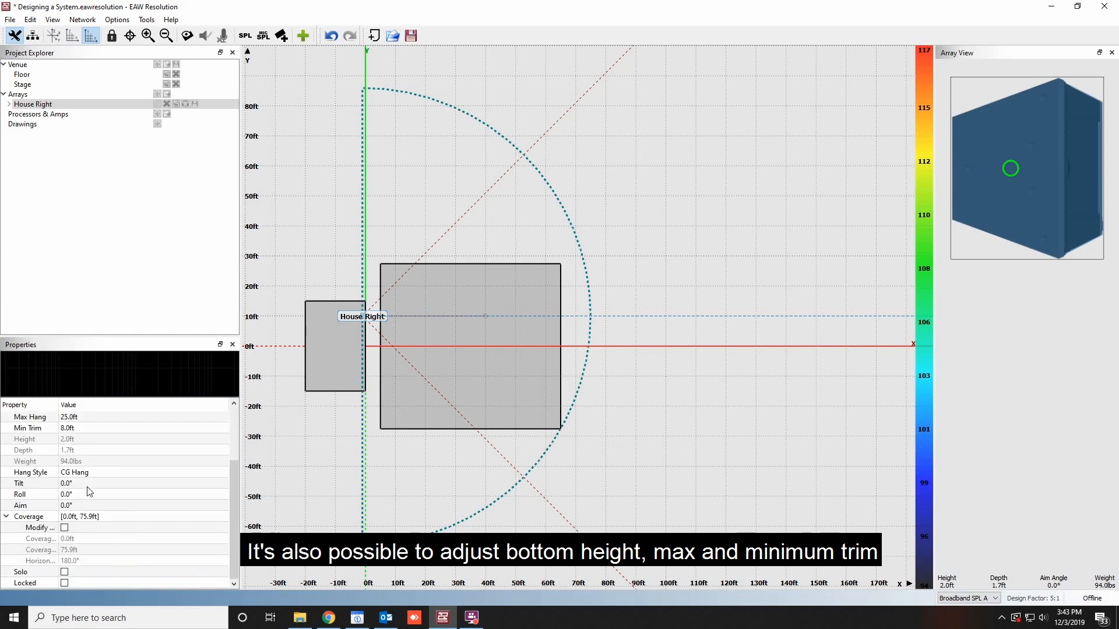
click(107, 483)
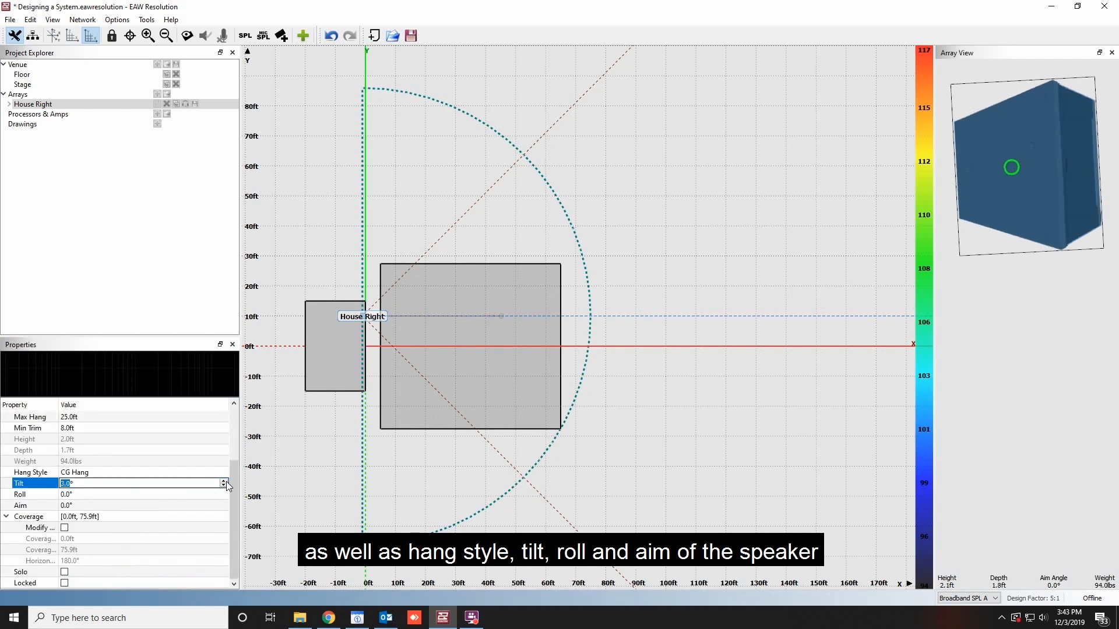
click(224, 487)
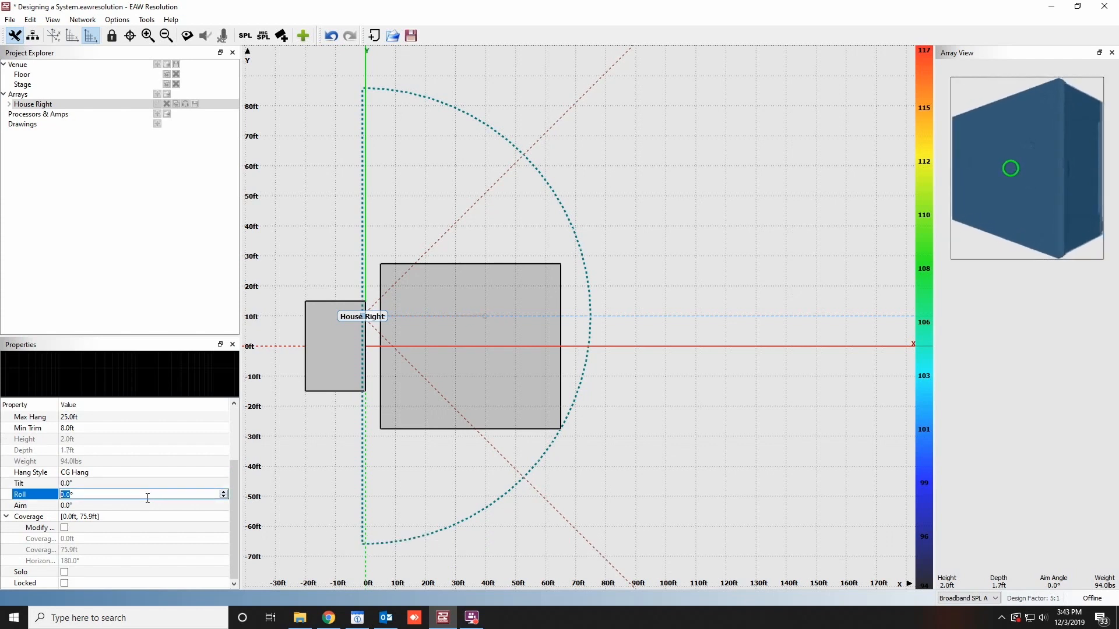
click(224, 497)
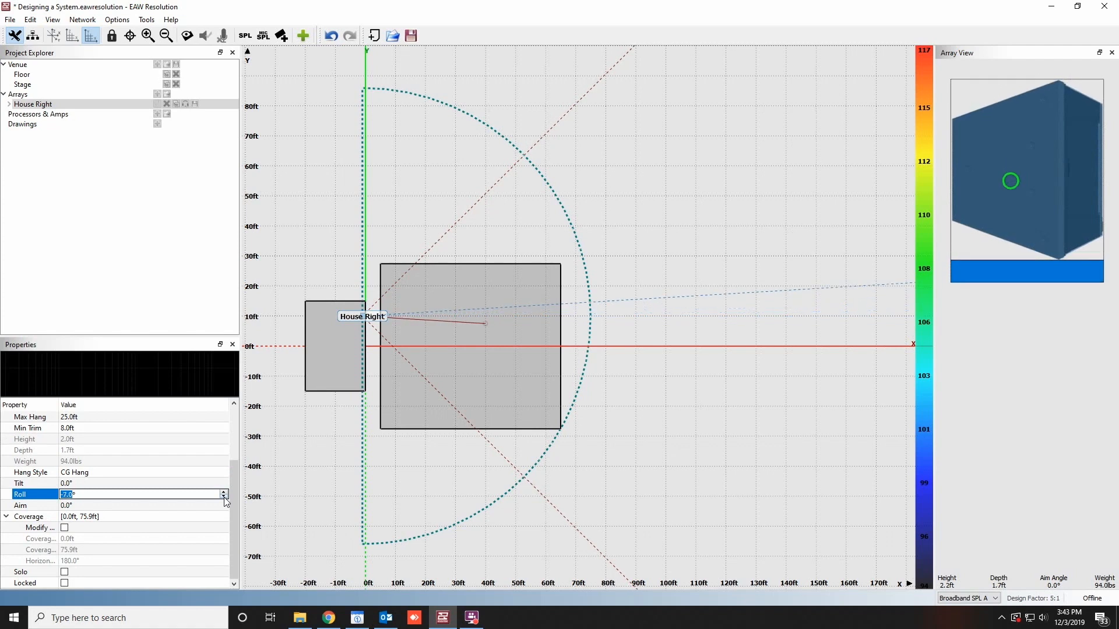
click(222, 498)
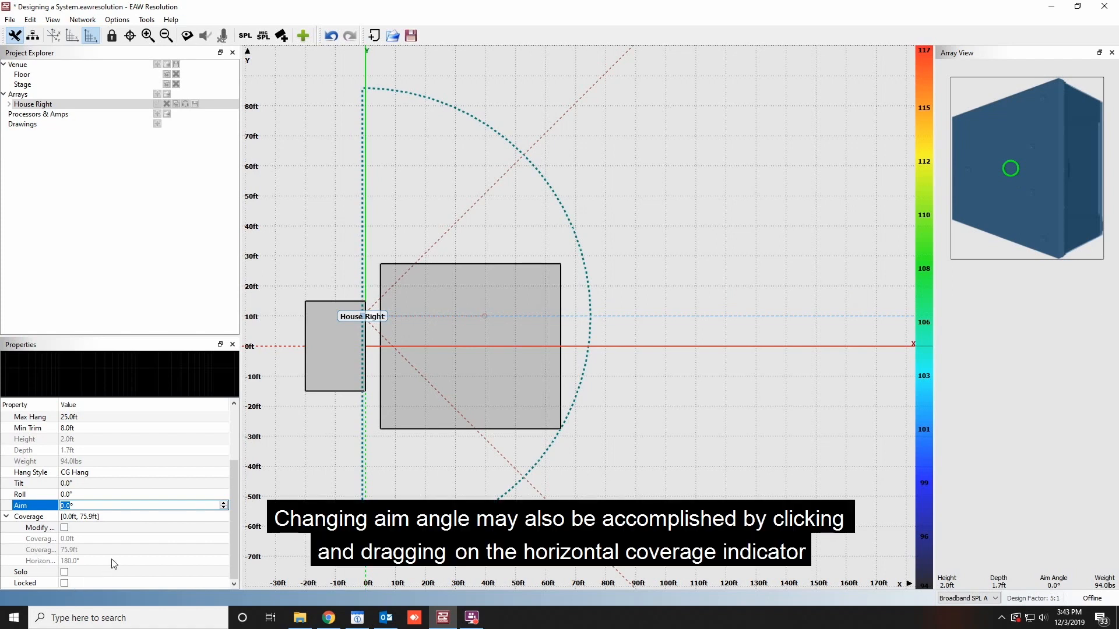
mouse_move(556, 120)
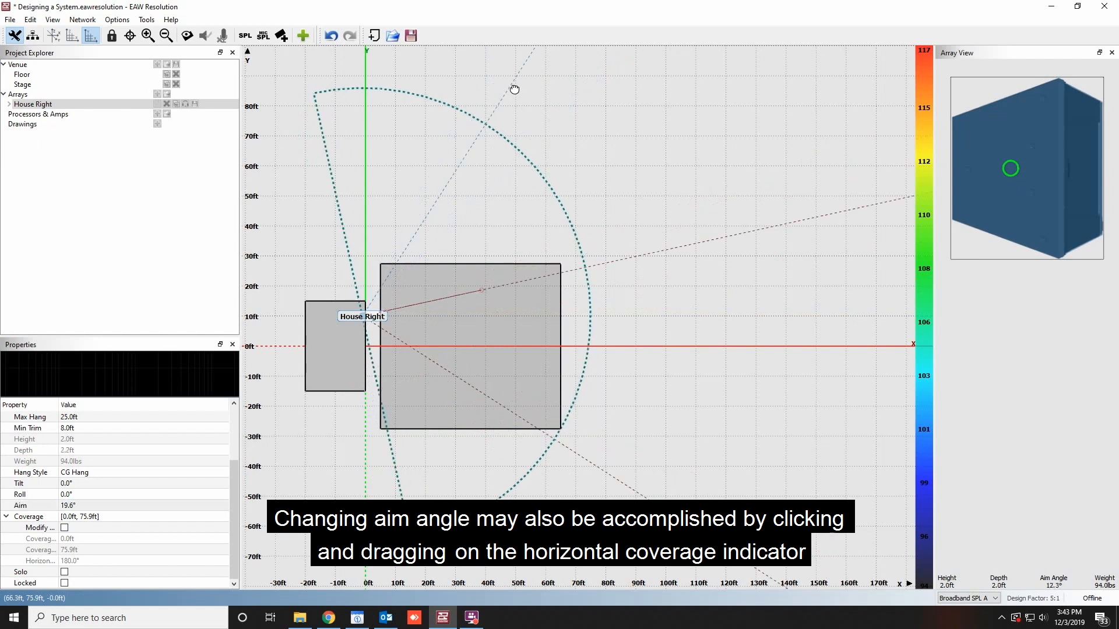
- Drag the plan-view coverage indicator to swing House Right's aim to about 20°
drag(514, 89, 557, 135)
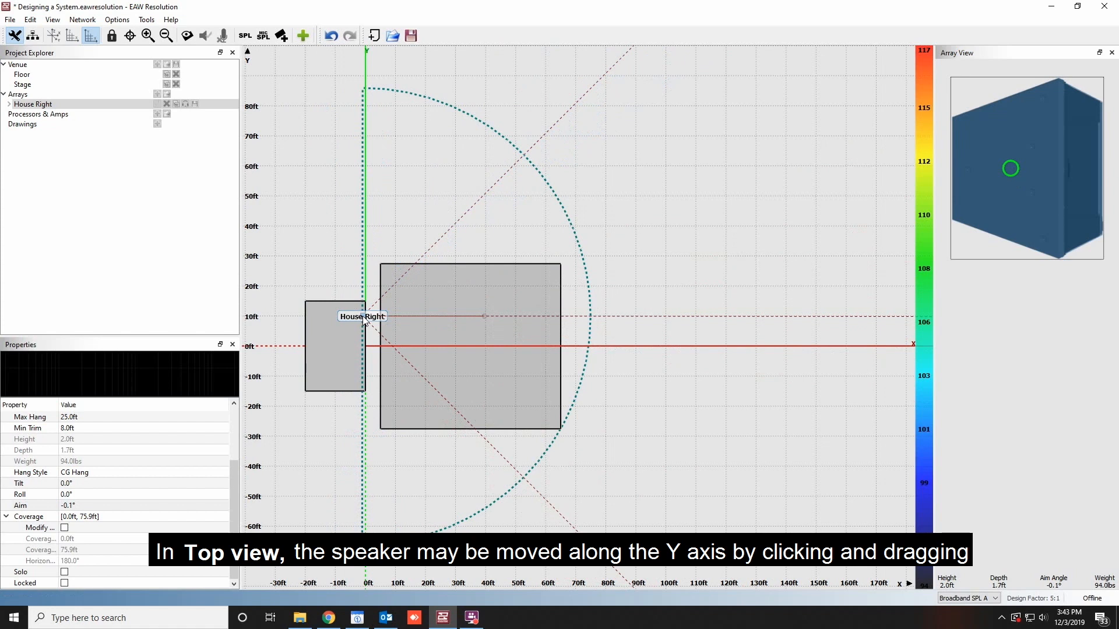
drag(364, 316, 364, 338)
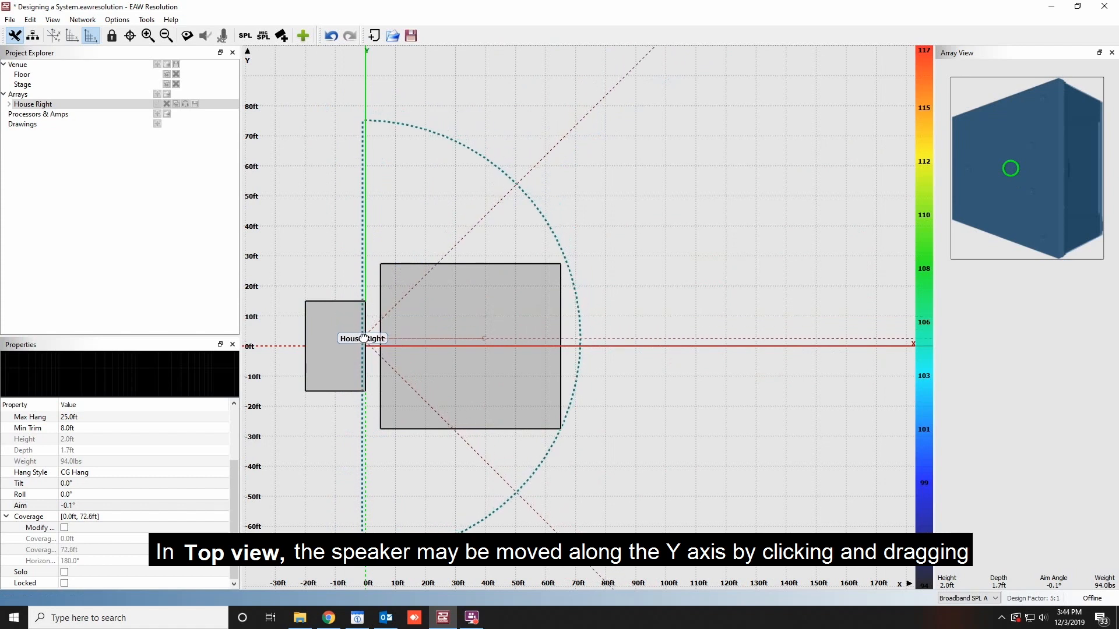
drag(364, 339, 364, 307)
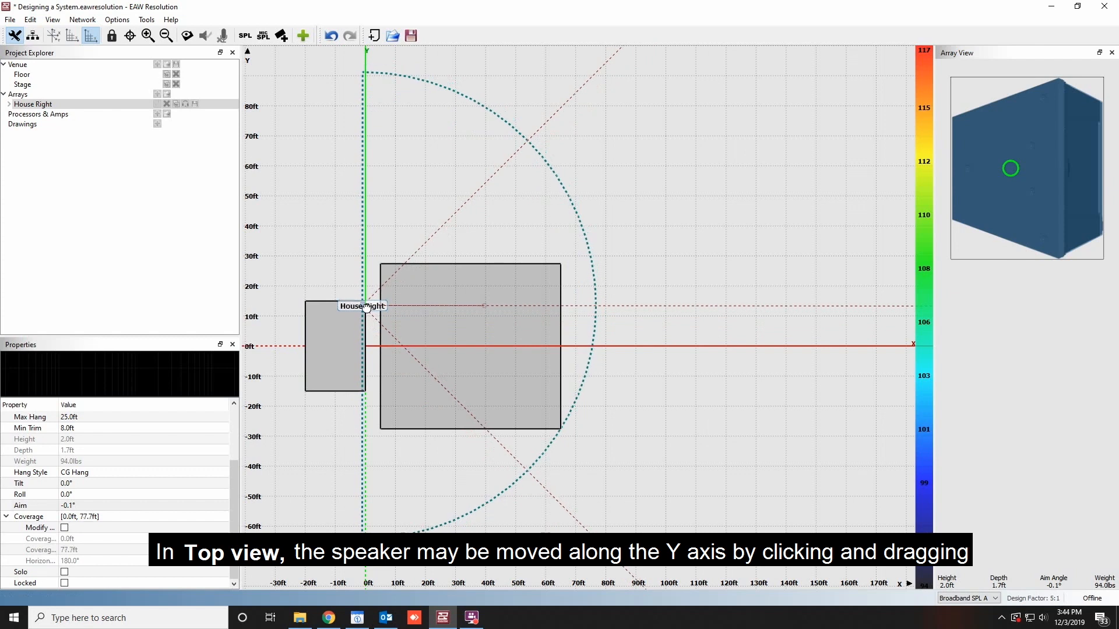
drag(366, 305, 366, 315)
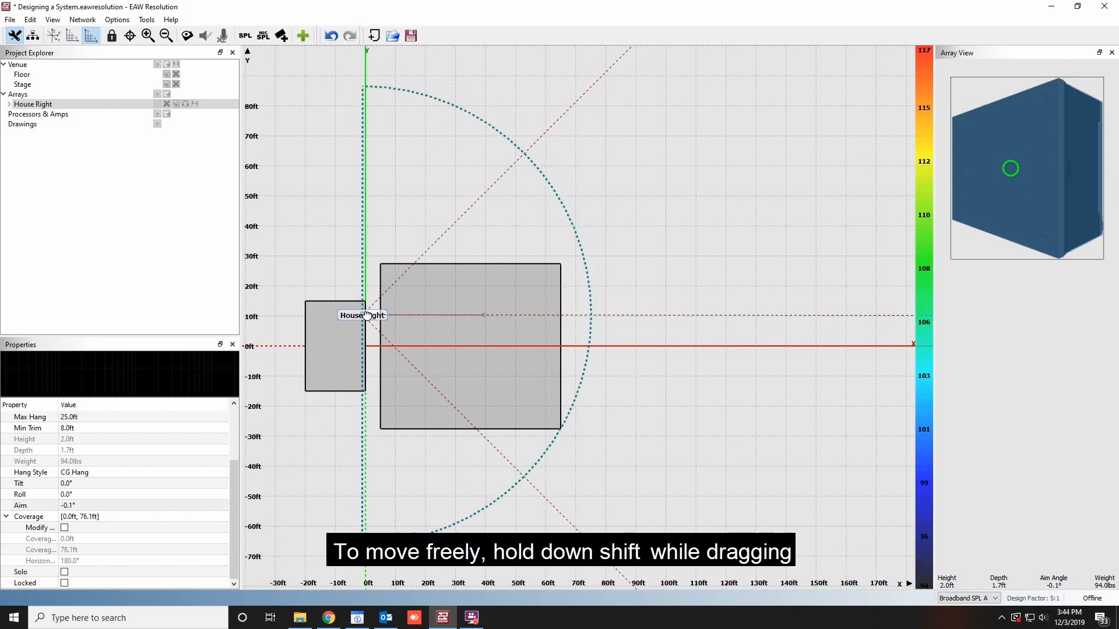
drag(365, 316, 369, 307)
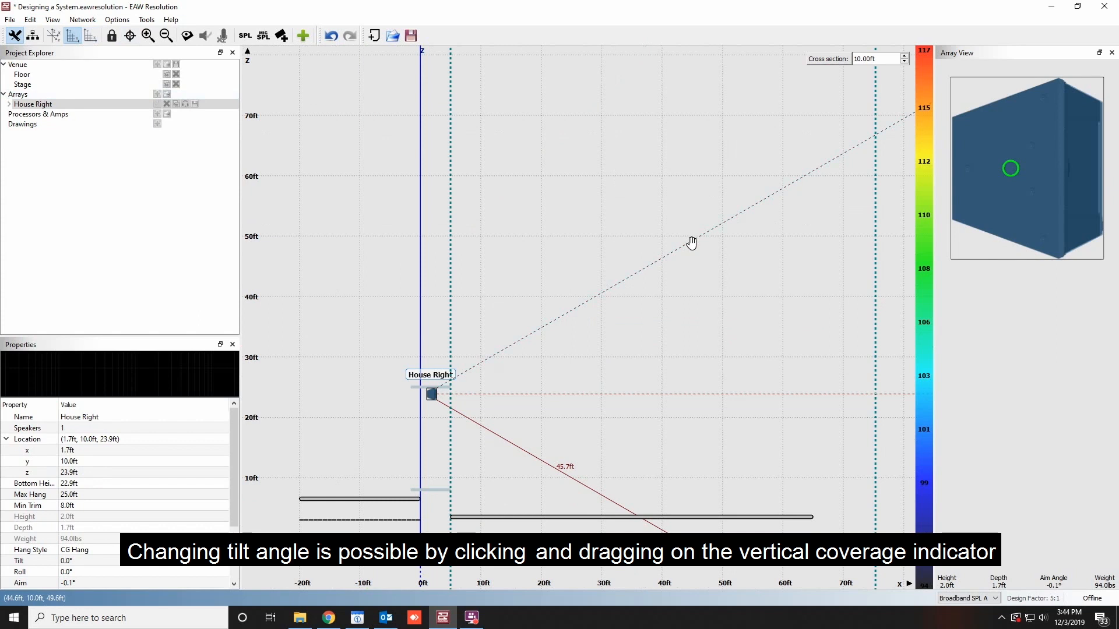
- Tilt House Right down about 18° in Side view and drag it along Z, settling near 23.9 ft
drag(691, 241, 700, 310)
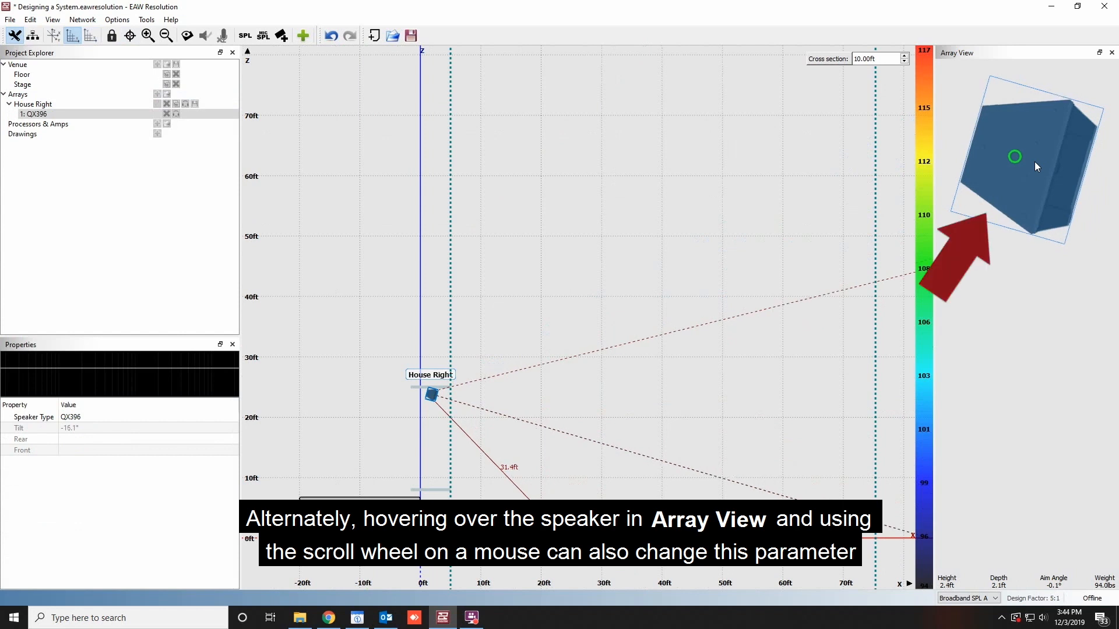
scroll(down, 3)
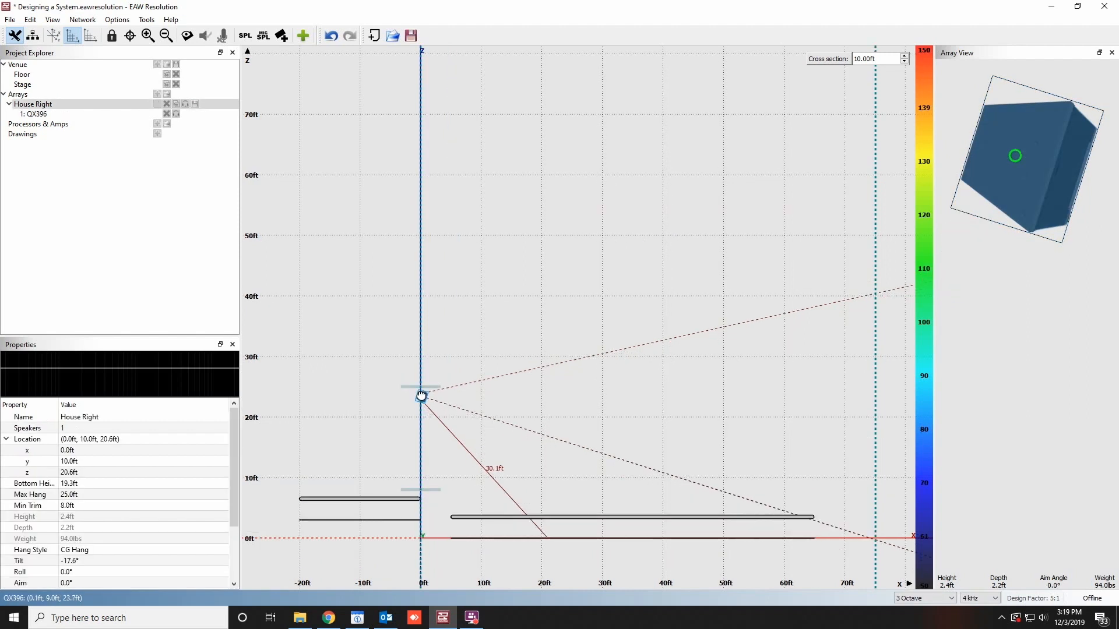
drag(420, 396, 419, 405)
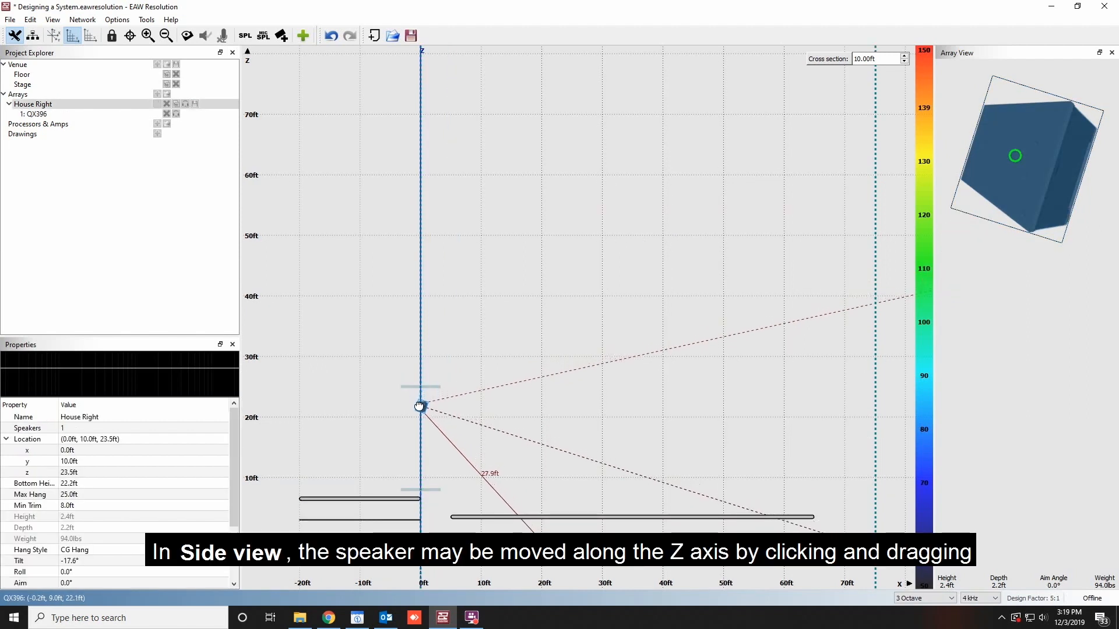
drag(419, 406, 423, 412)
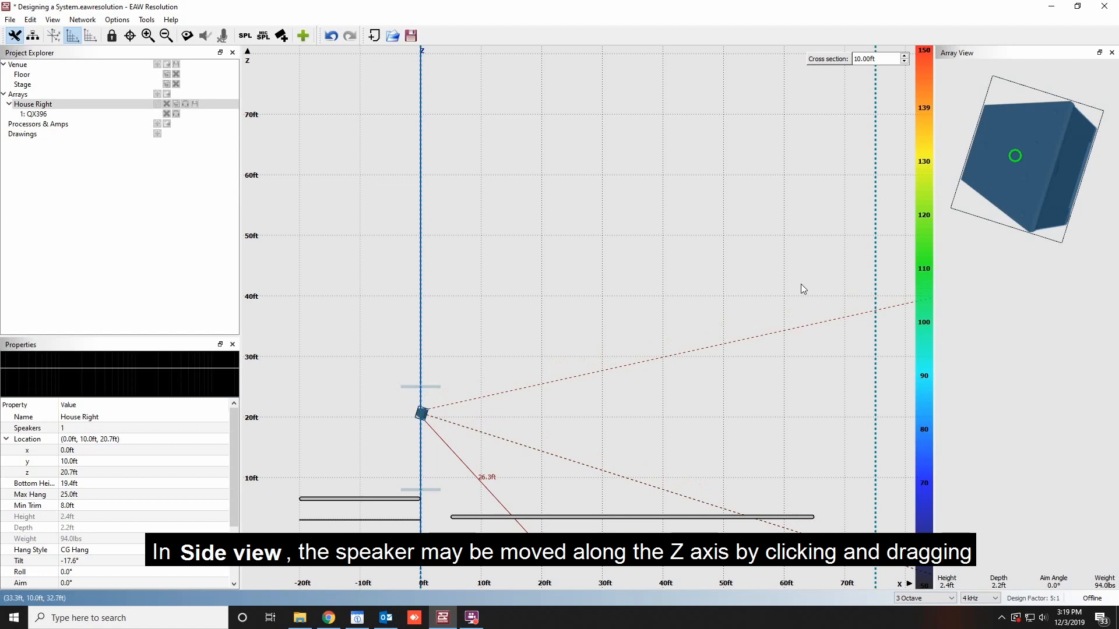
click(33, 114)
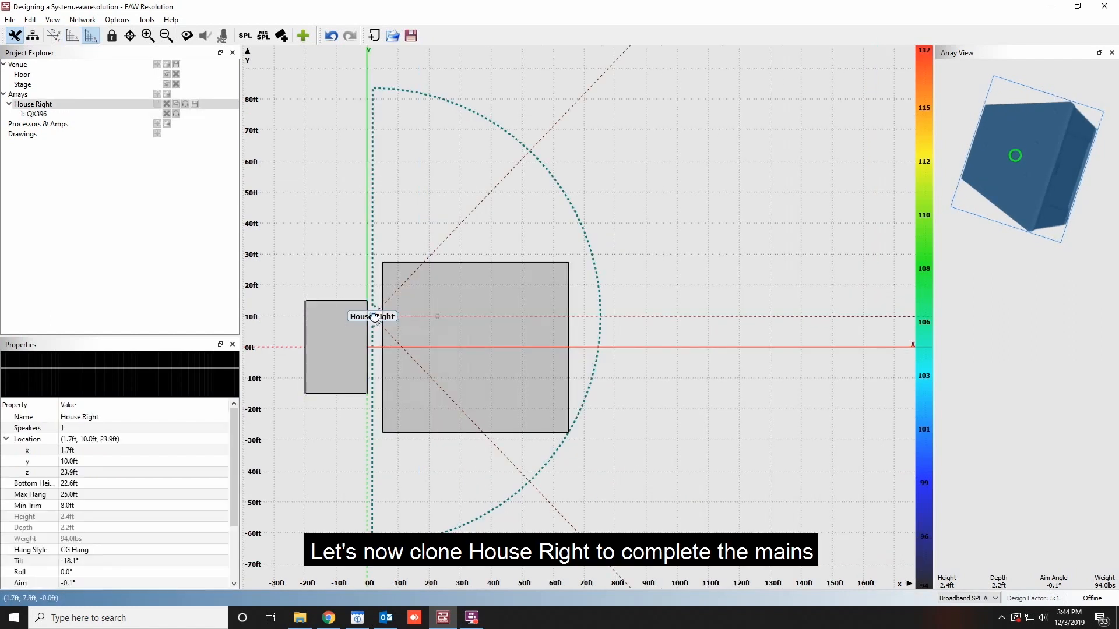
- Clone House Right as House Left, mirrored across the X axis rather than offset
right_click(370, 316)
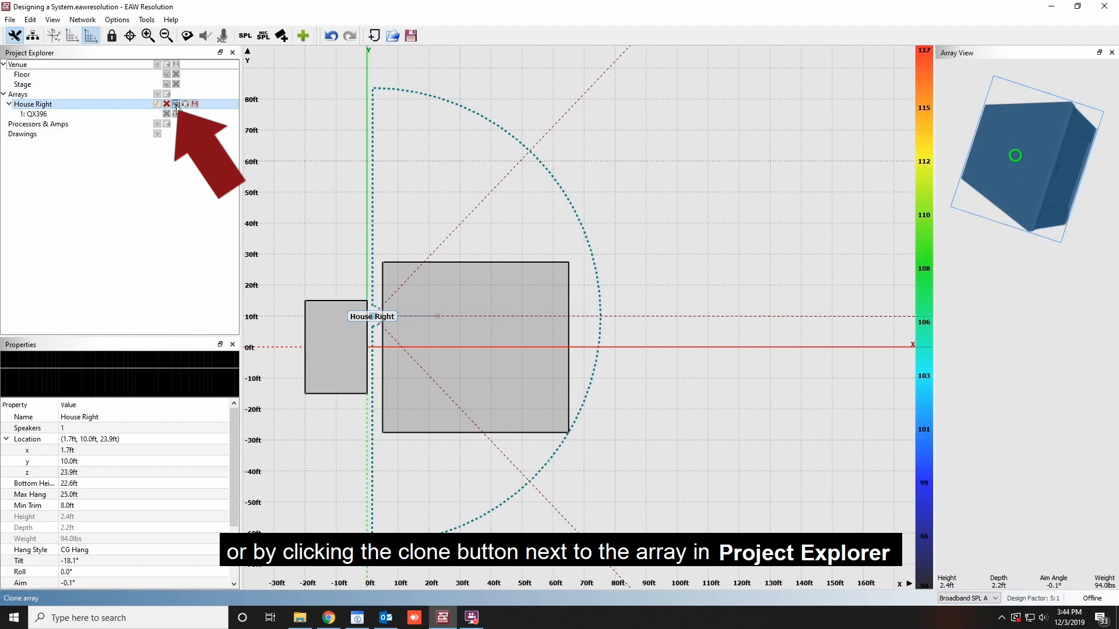
click(176, 104)
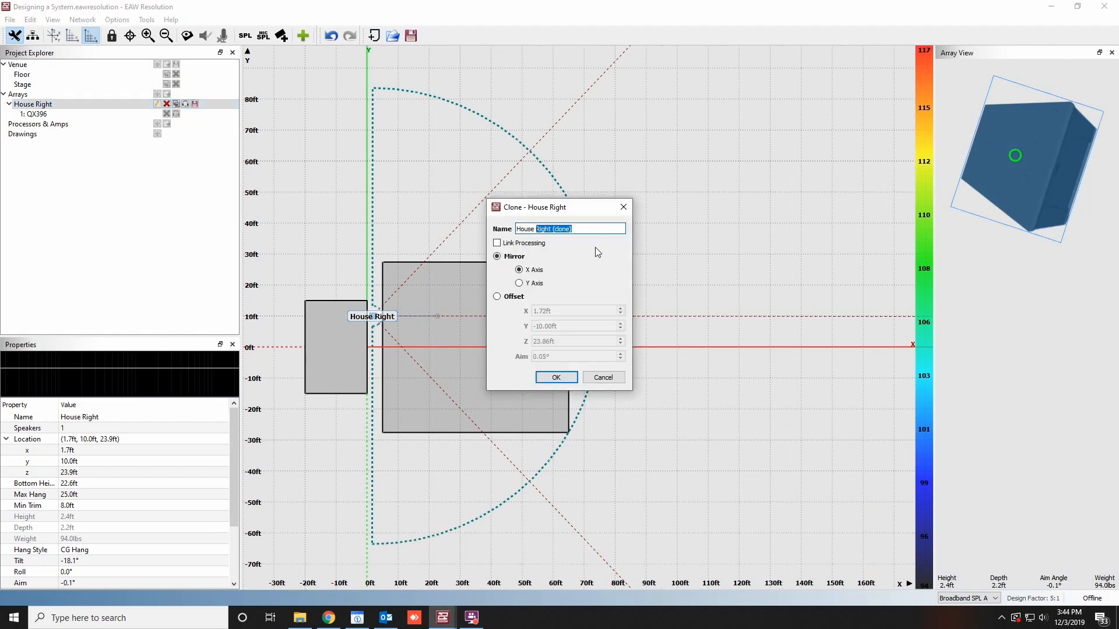
text(House Left)
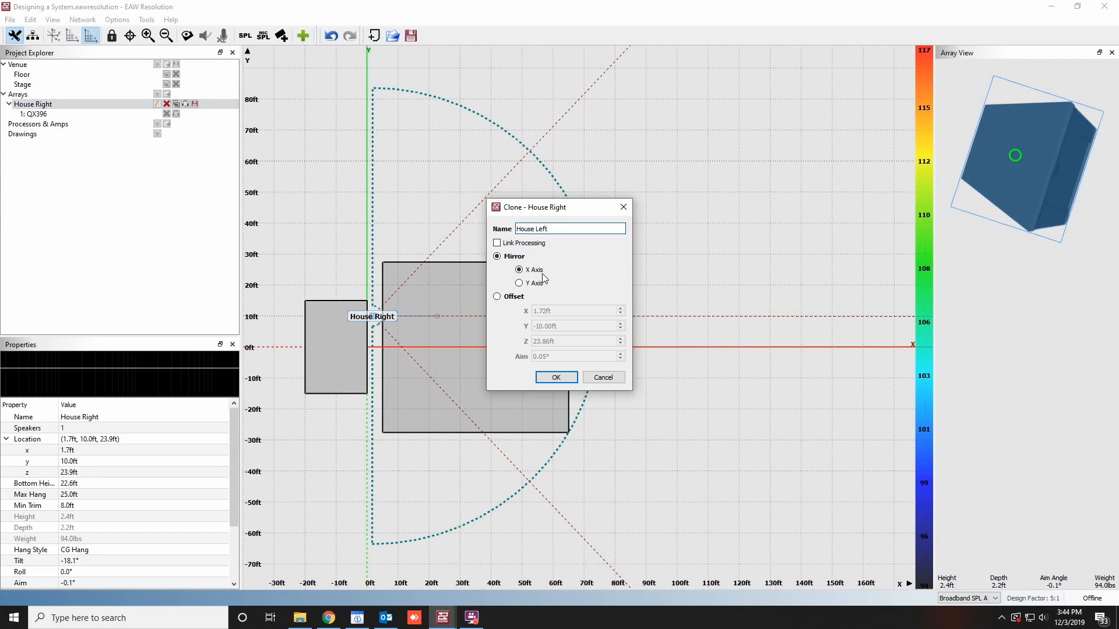
click(497, 296)
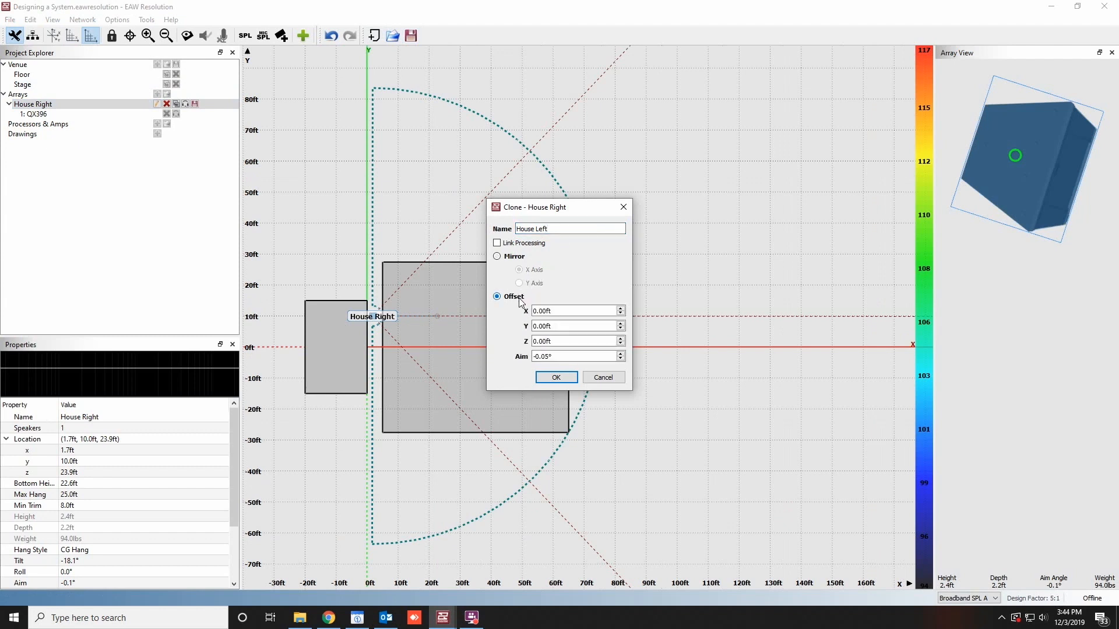
click(498, 256)
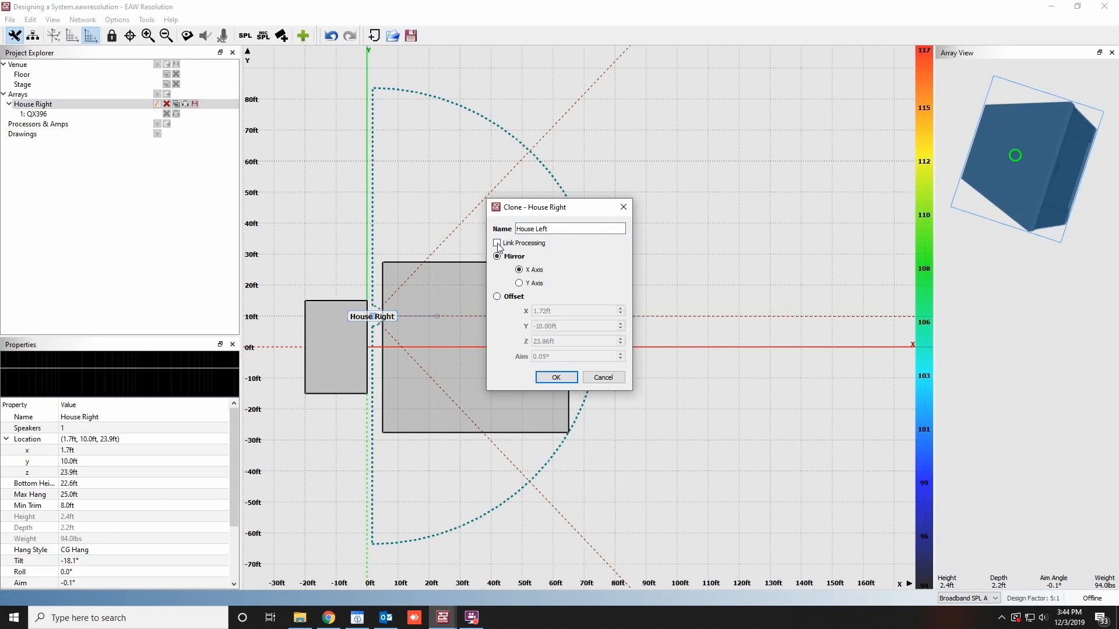
click(555, 377)
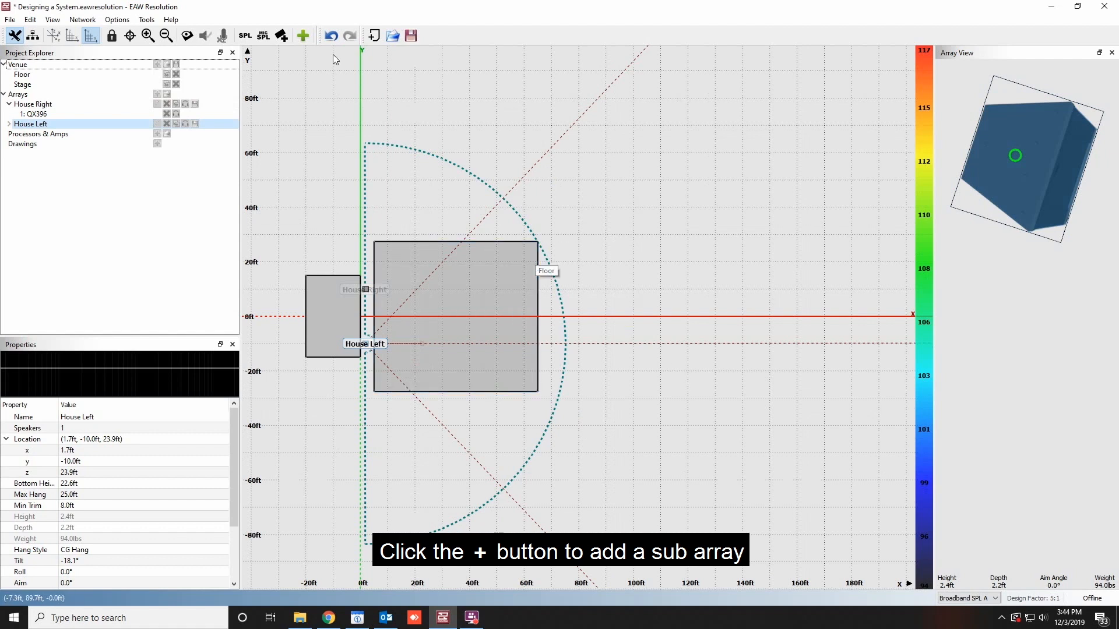
- Create a ground-stacked array named Subwoofer with SB1002 as Type A
click(303, 35)
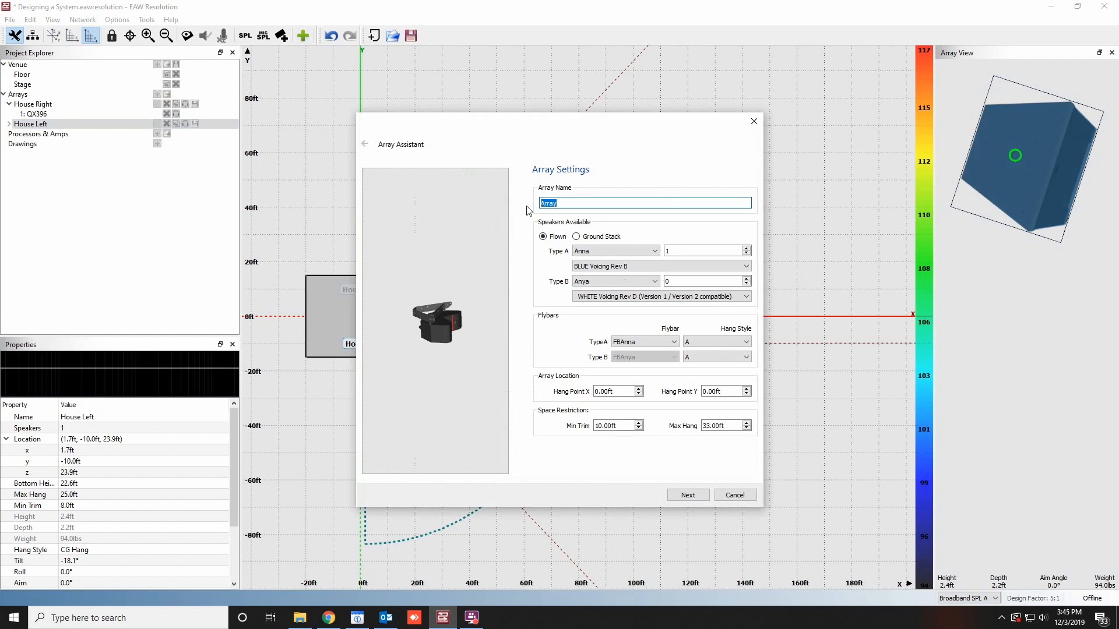
text(Subwoofer)
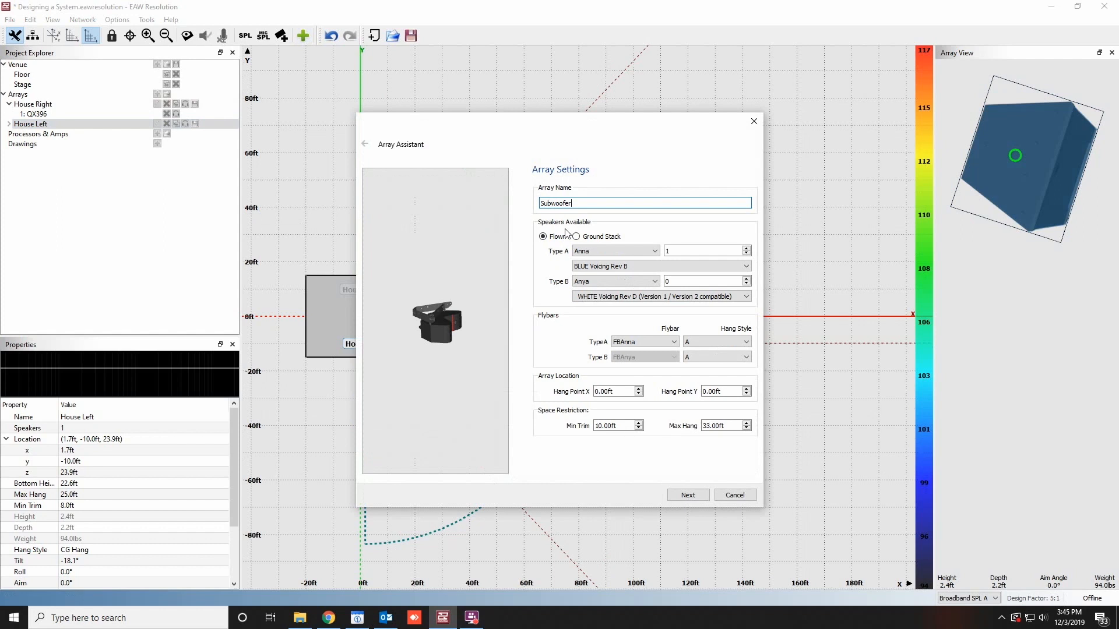
click(574, 237)
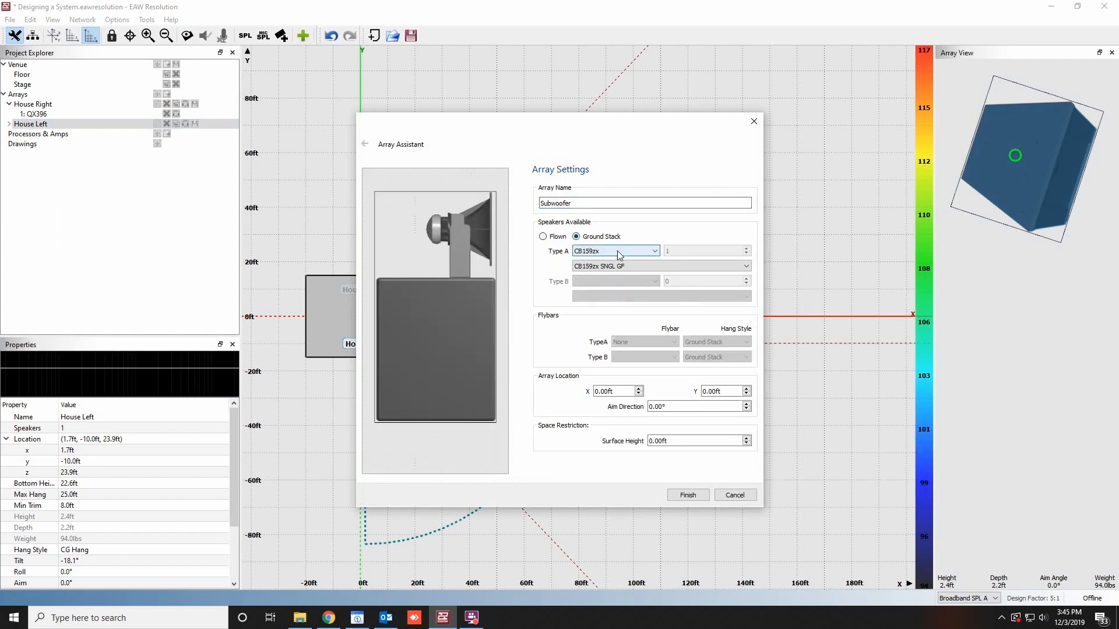
click(615, 251)
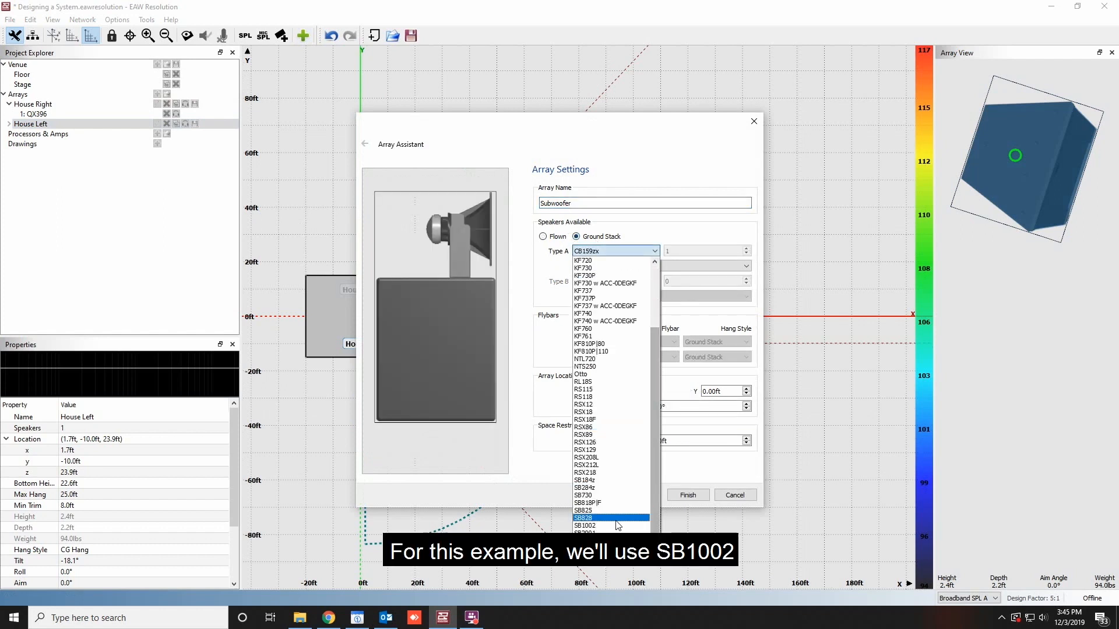
click(583, 526)
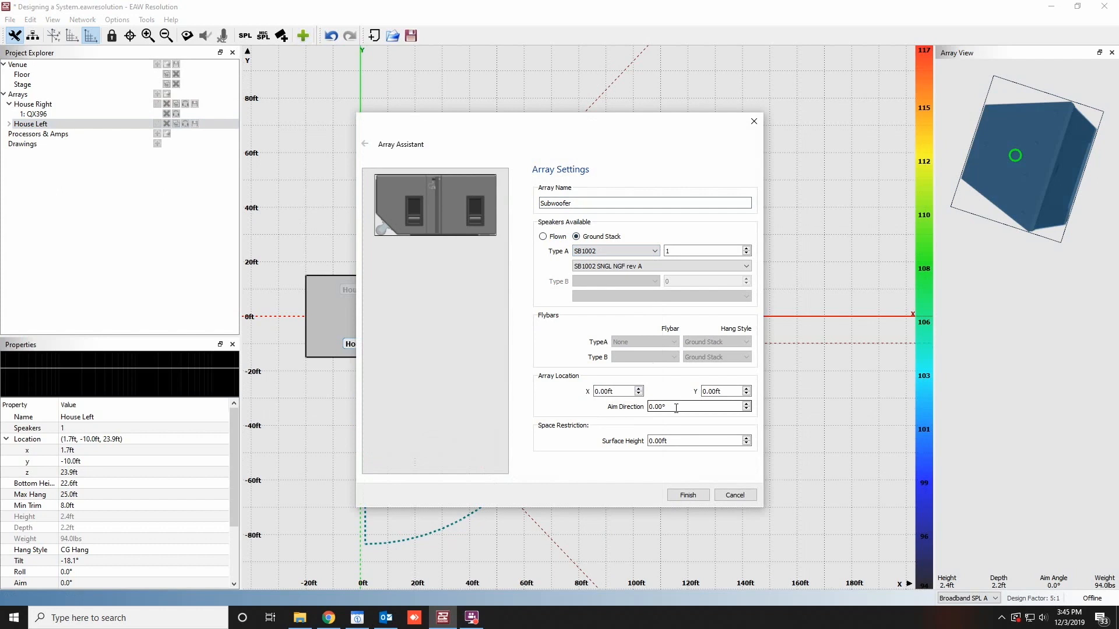
mouse_move(687, 468)
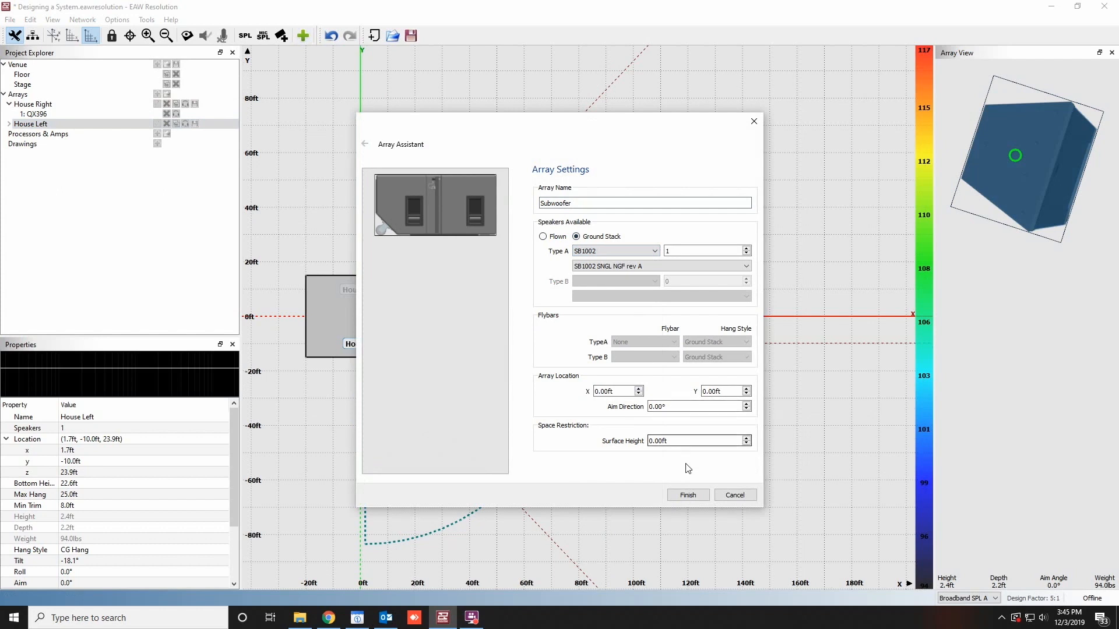
click(687, 494)
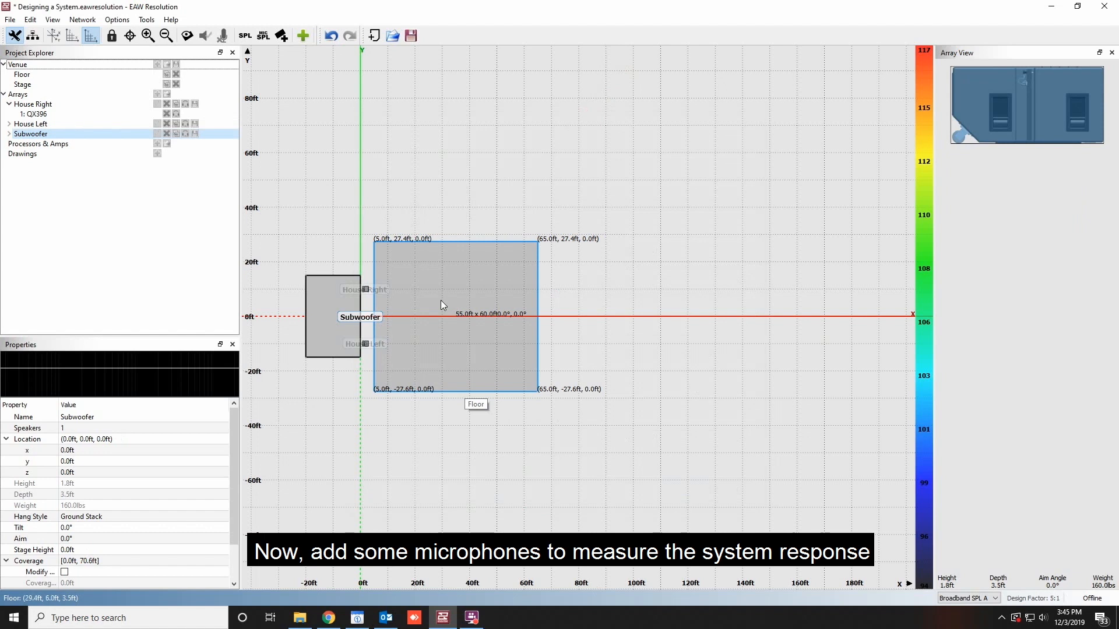
- Add a 4 x 4 mic grid on the Floor surface with Exclude Edges checked
right_click(442, 304)
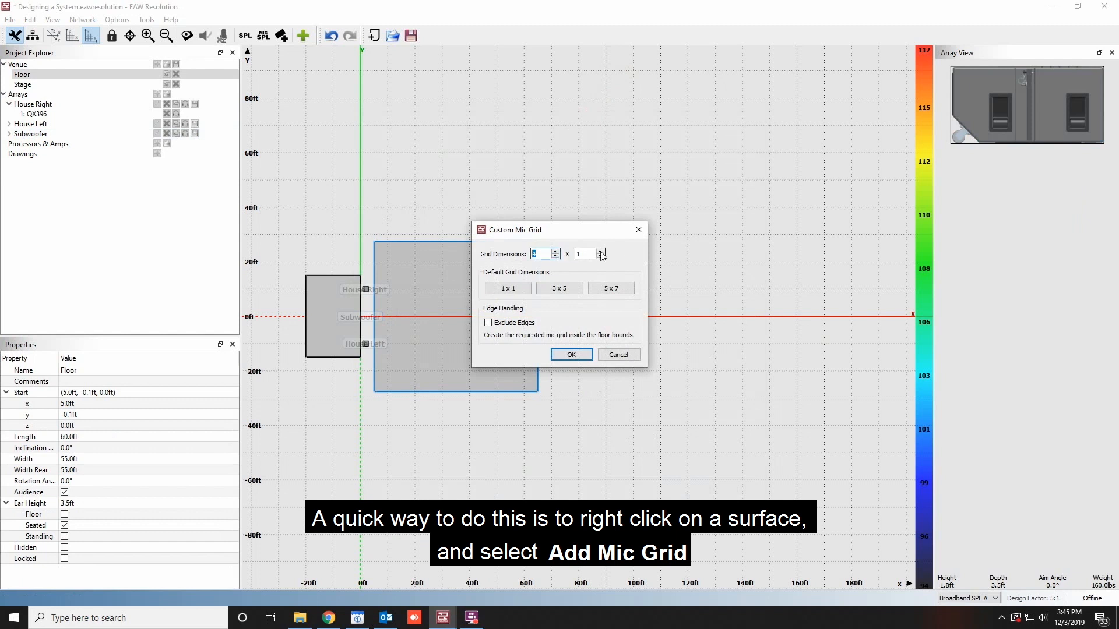
click(489, 323)
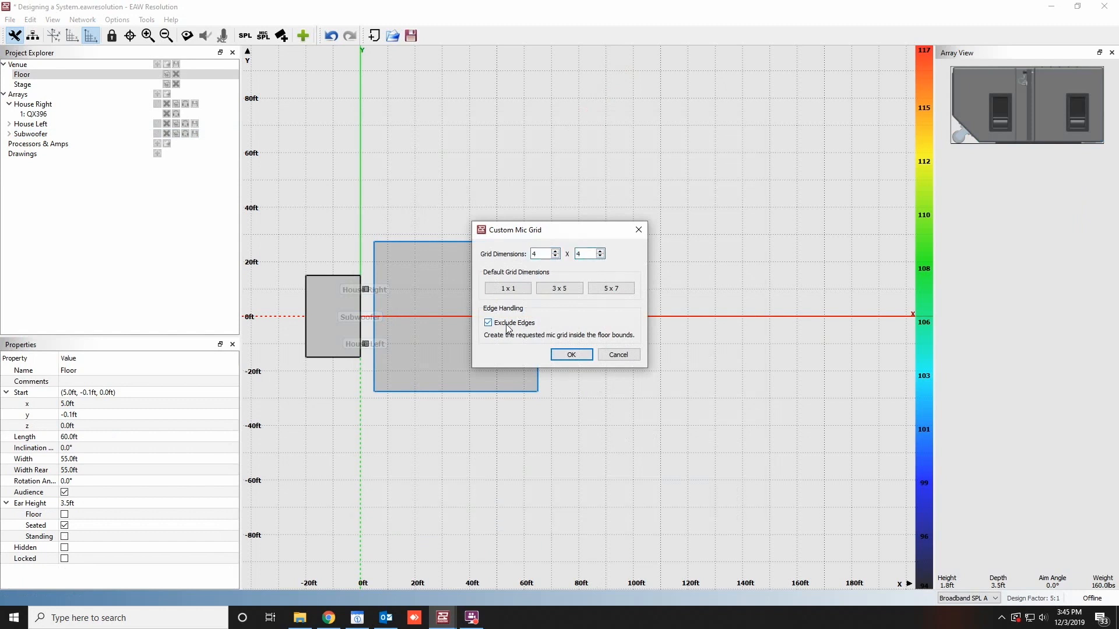
click(570, 355)
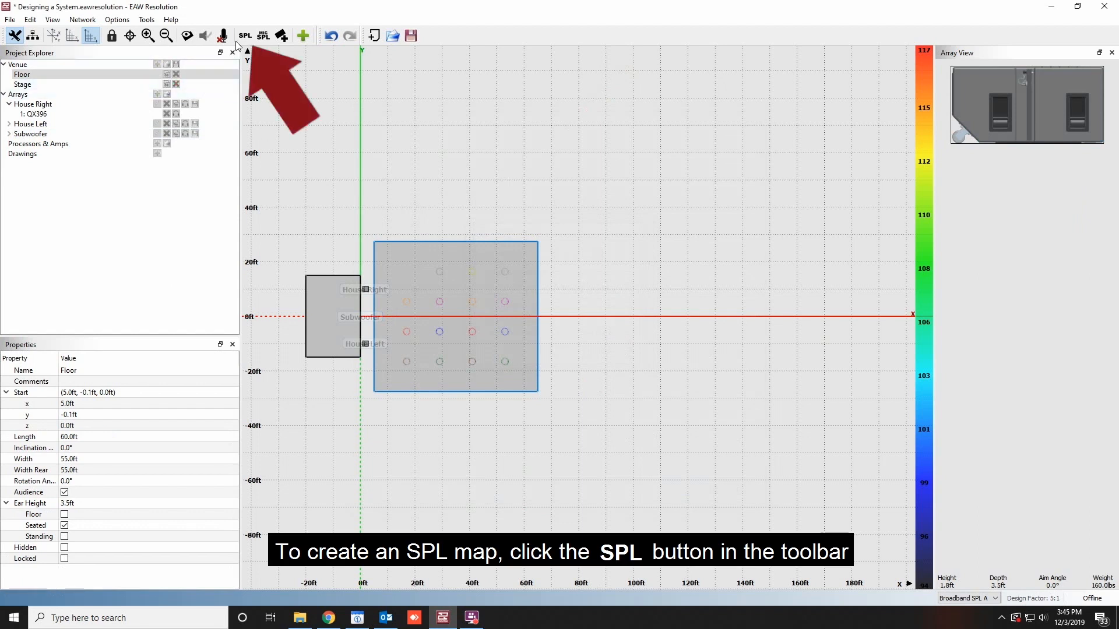
- Show the SPL map and set its display mode to 1 Octave in SPL Options
click(243, 35)
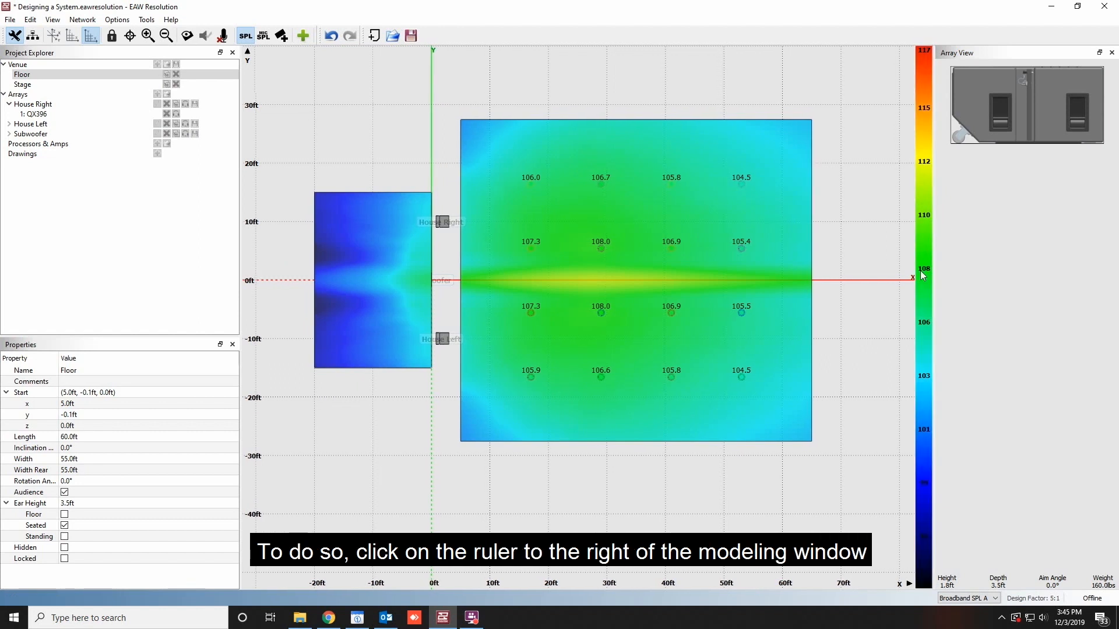
click(923, 275)
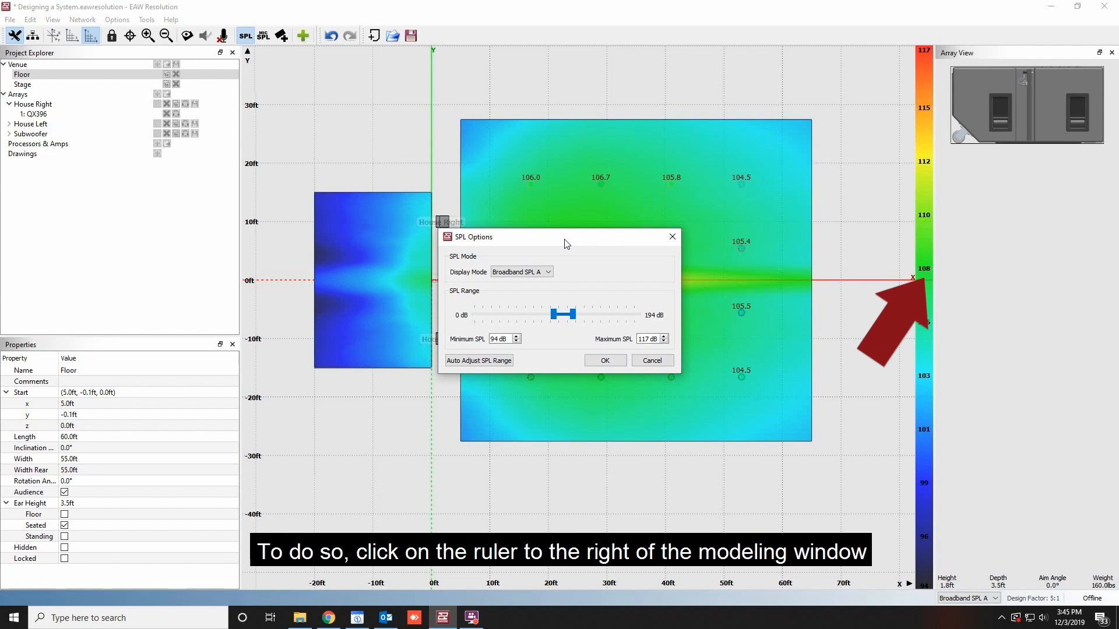
click(678, 183)
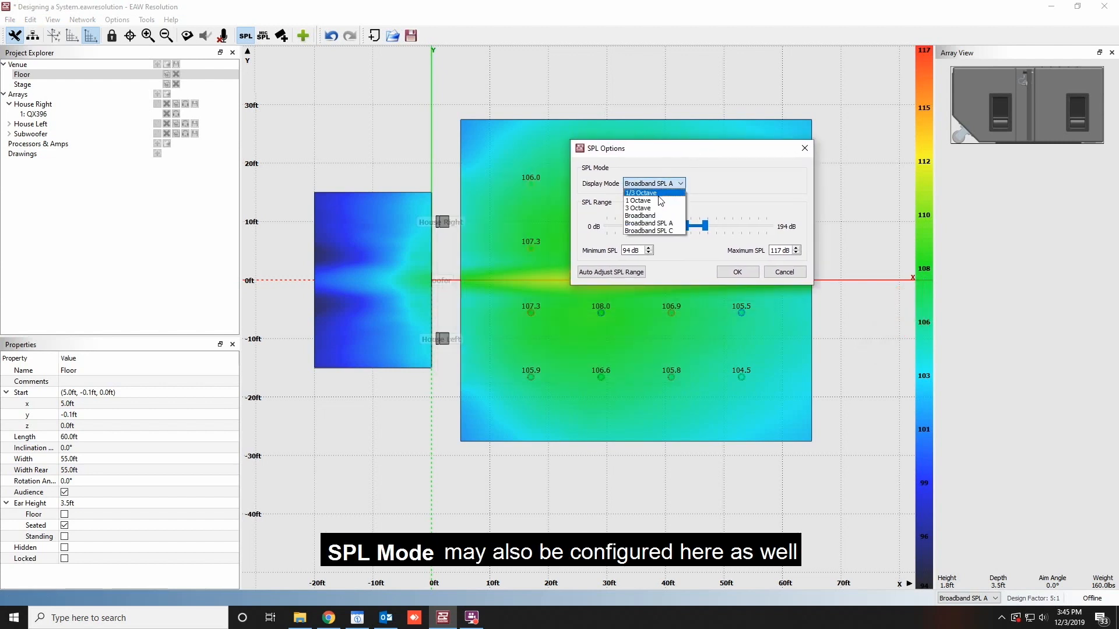
click(637, 201)
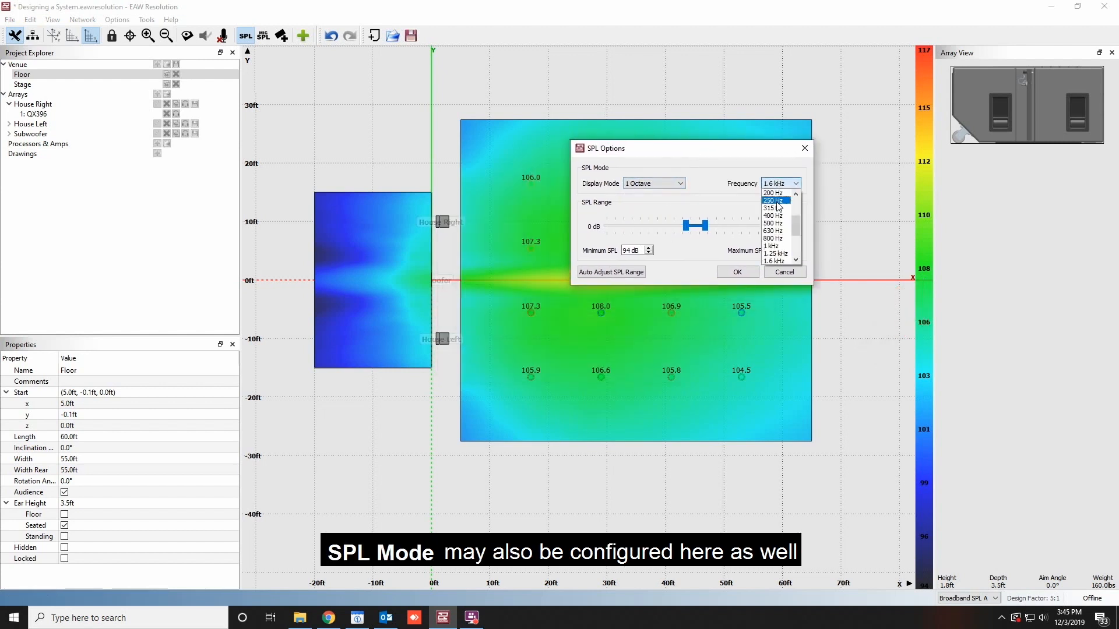